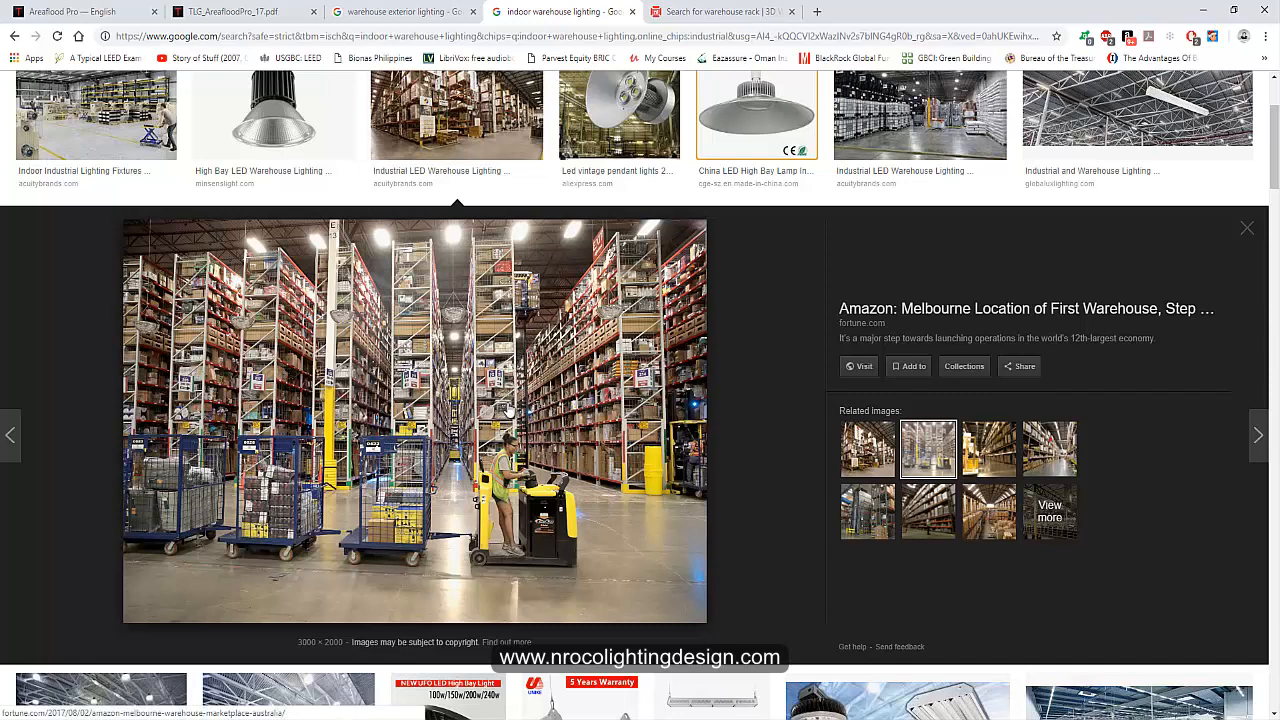
{"action": "mouse_move", "coordinate": [610, 414]}
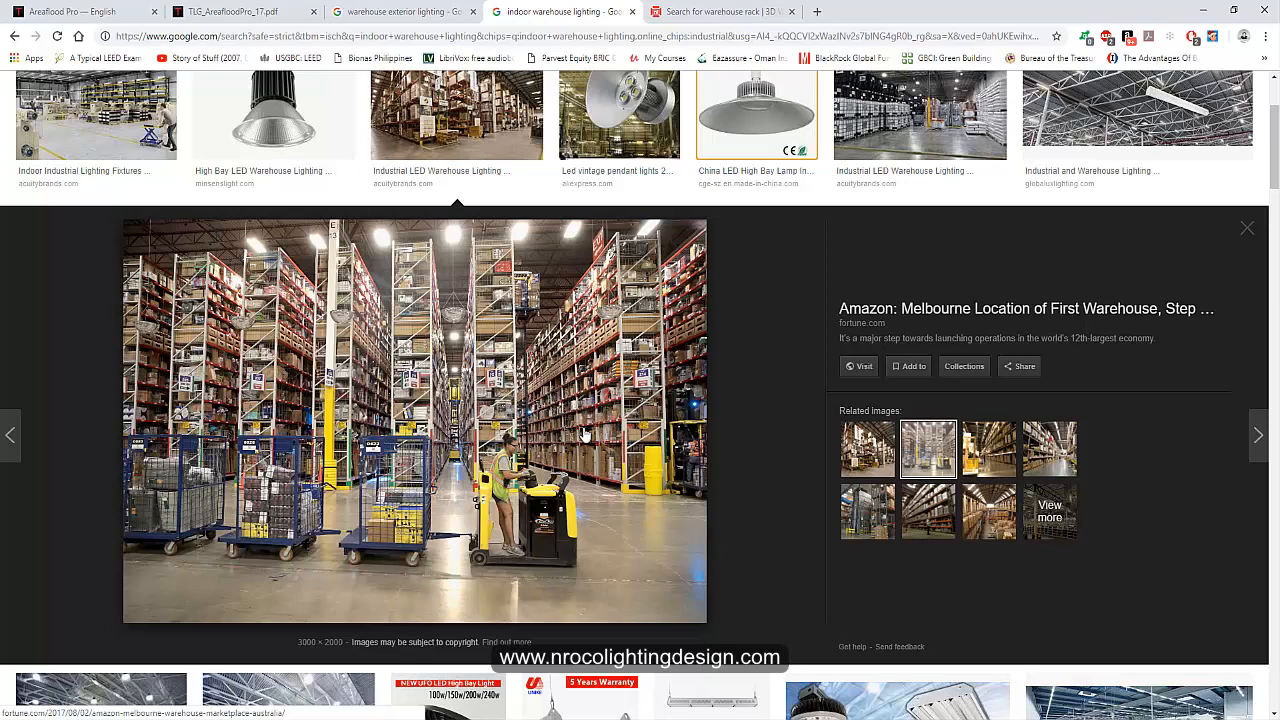
{"action": "mouse_move", "coordinate": [808, 396]}
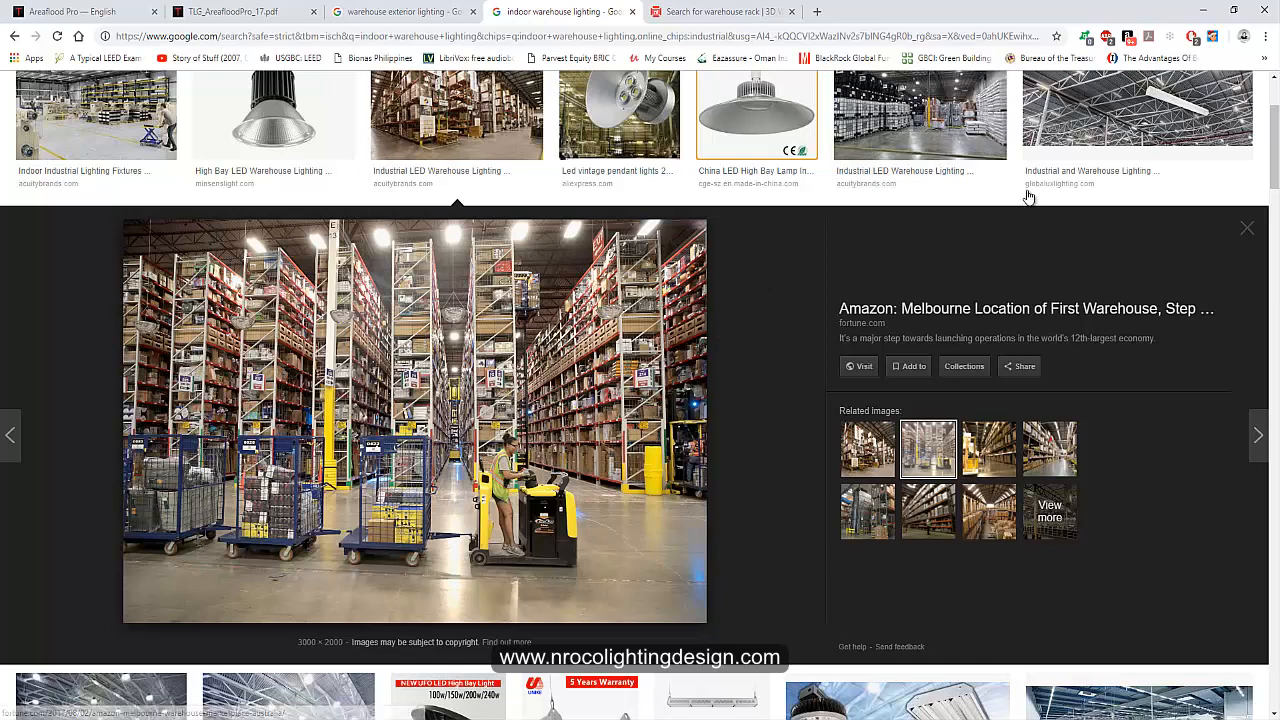
Preview the GlobaLux, Acuity Brands and indoor industrial lighting fixtures warehouse photos in turn
{"action": "left_click", "coordinate": [1136, 112]}
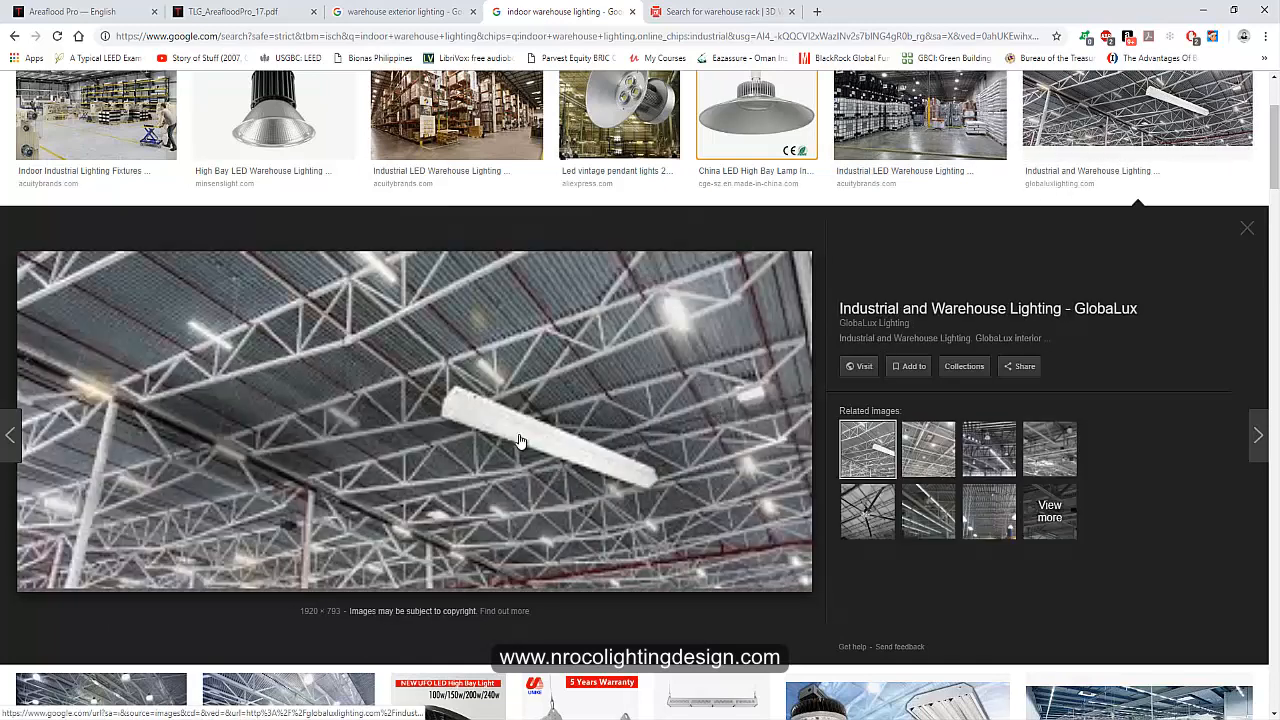
{"action": "mouse_move", "coordinate": [488, 444]}
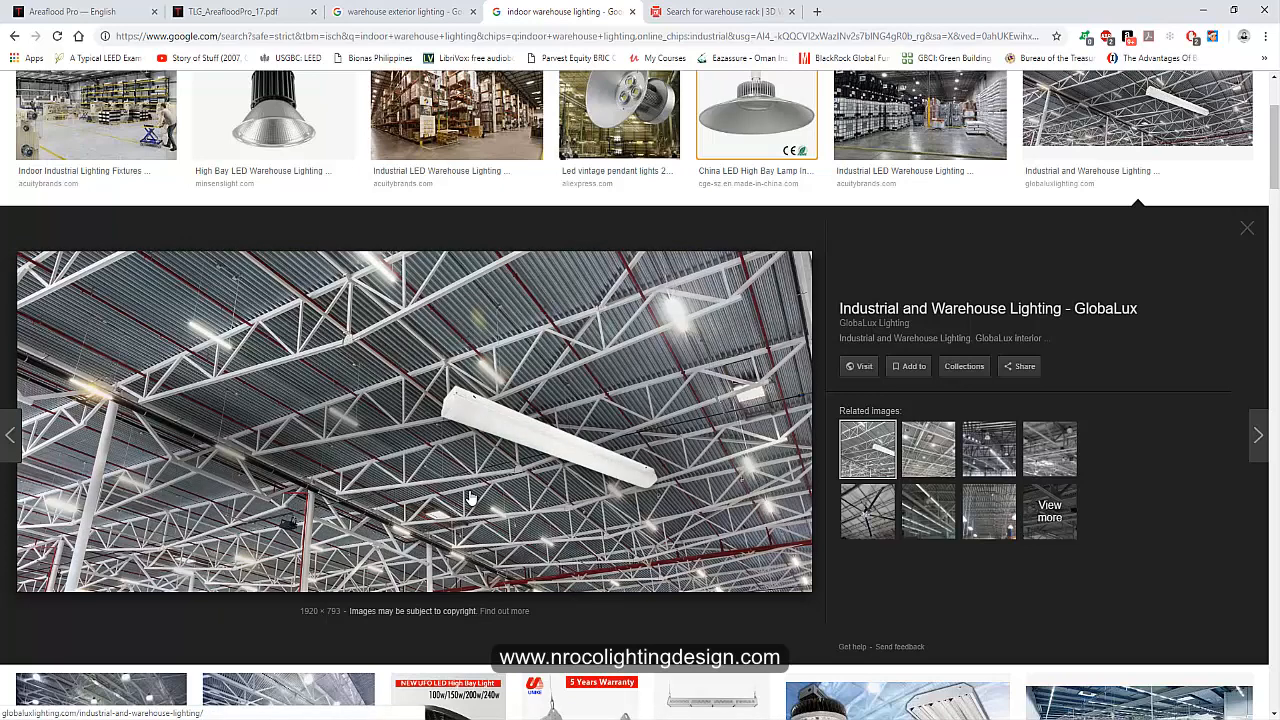
{"action": "mouse_move", "coordinate": [884, 128]}
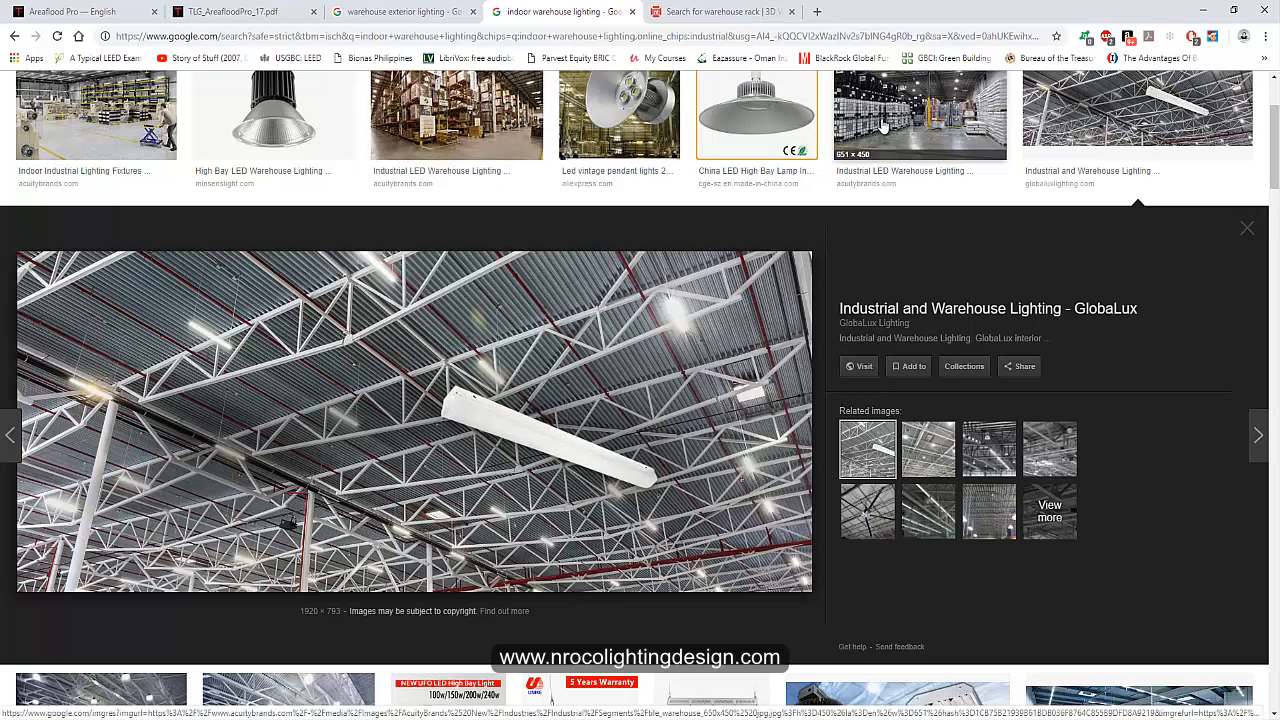
{"action": "left_click", "coordinate": [918, 112]}
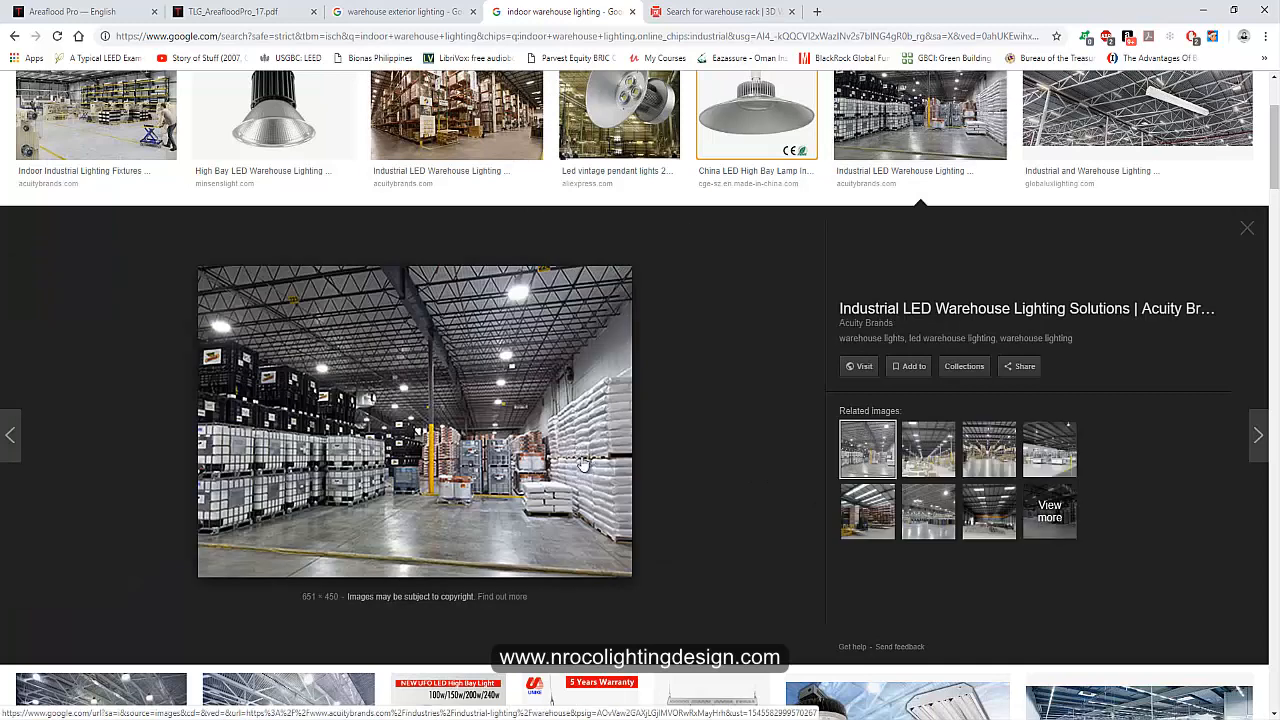
{"action": "left_click", "coordinate": [96, 112]}
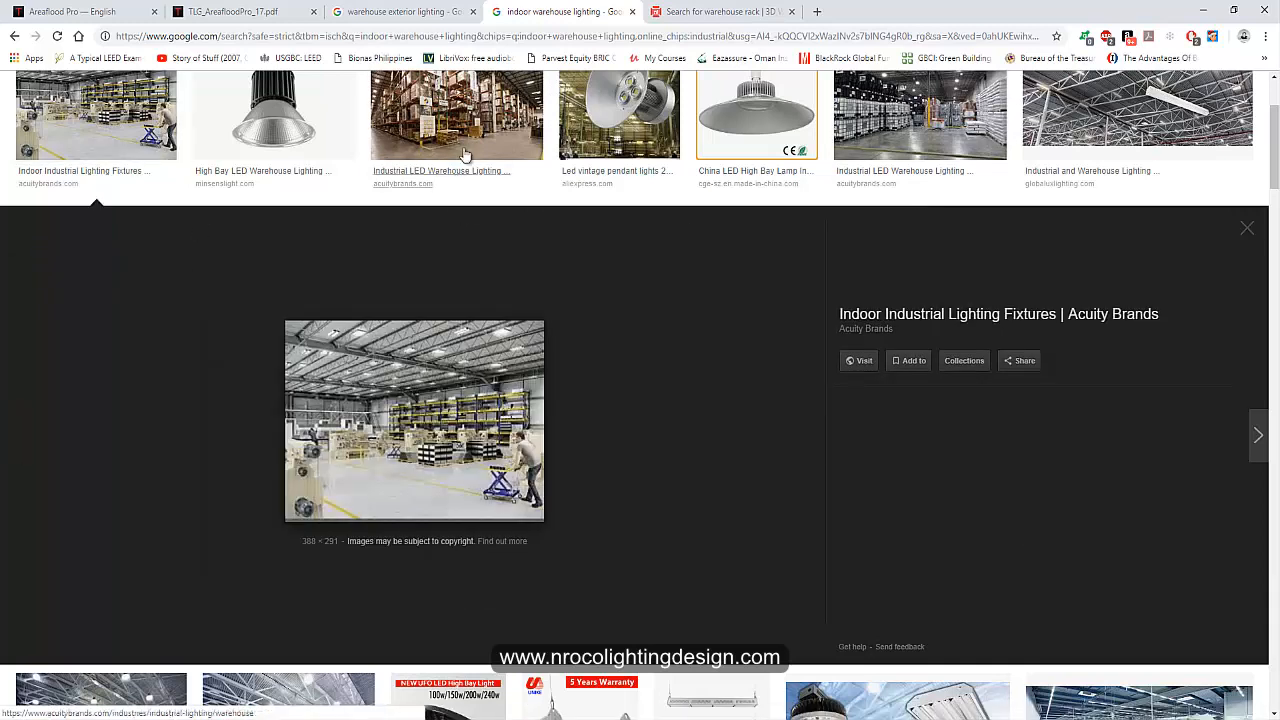
{"action": "left_click", "coordinate": [456, 114]}
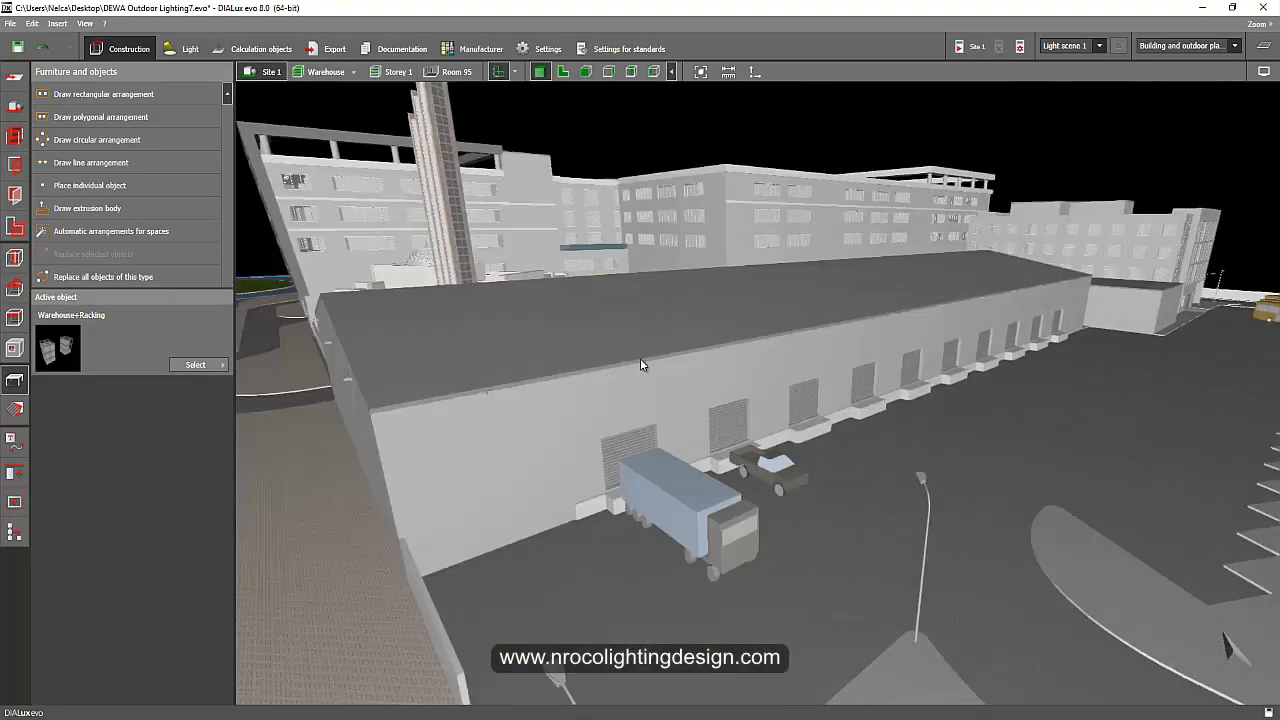
Enter the Light mode and select the Thorn luminaire in the 3D warehouse view
{"action": "left_click", "coordinate": [188, 48]}
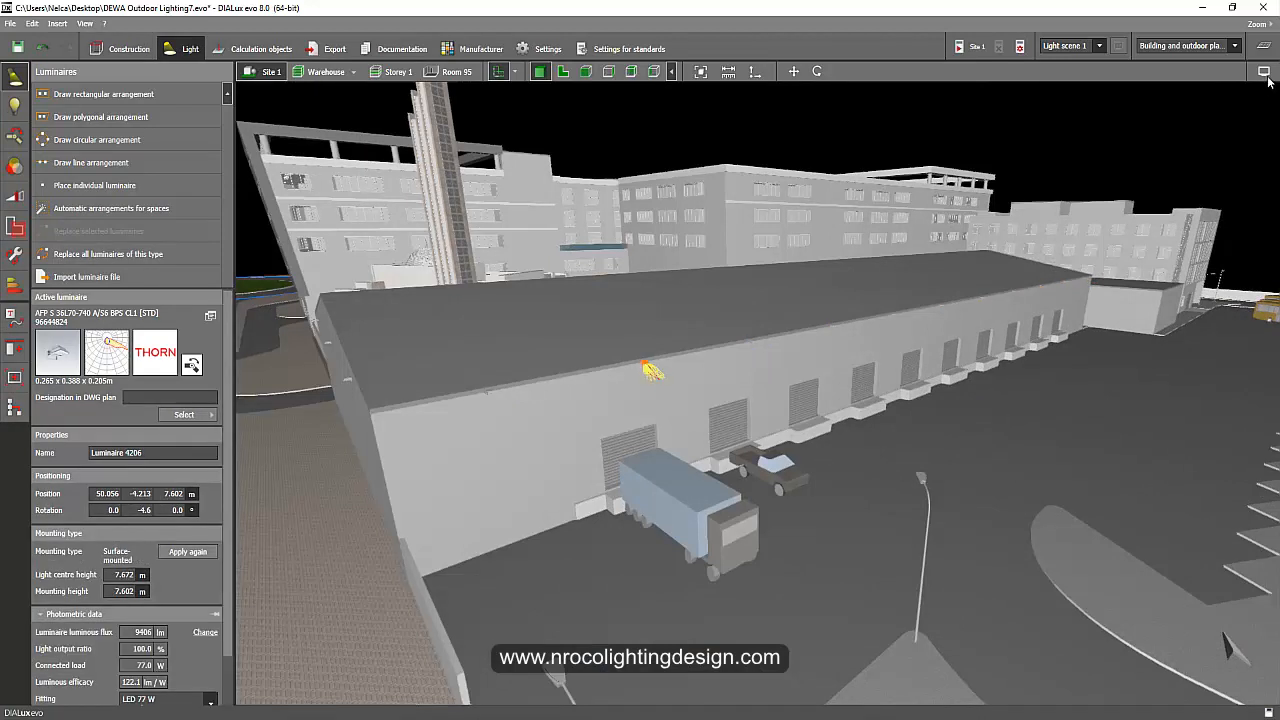
{"action": "left_click", "coordinate": [1264, 72]}
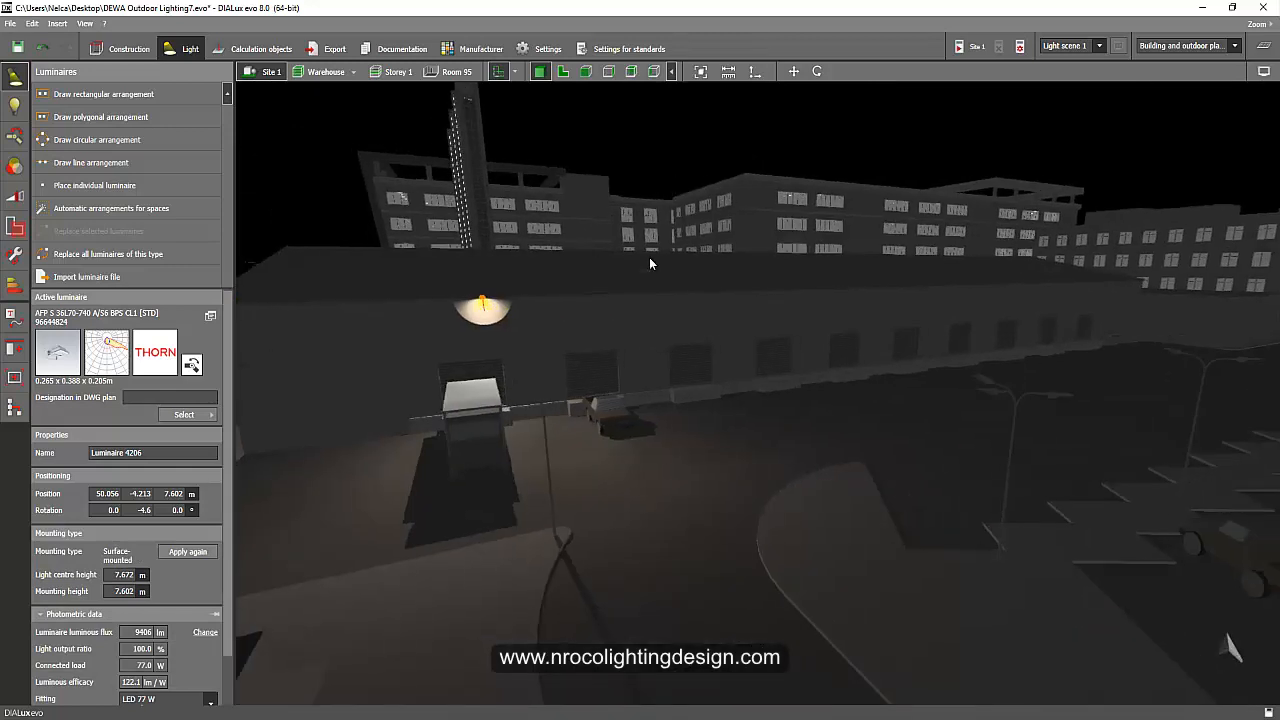
{"action": "mouse_move", "coordinate": [616, 302]}
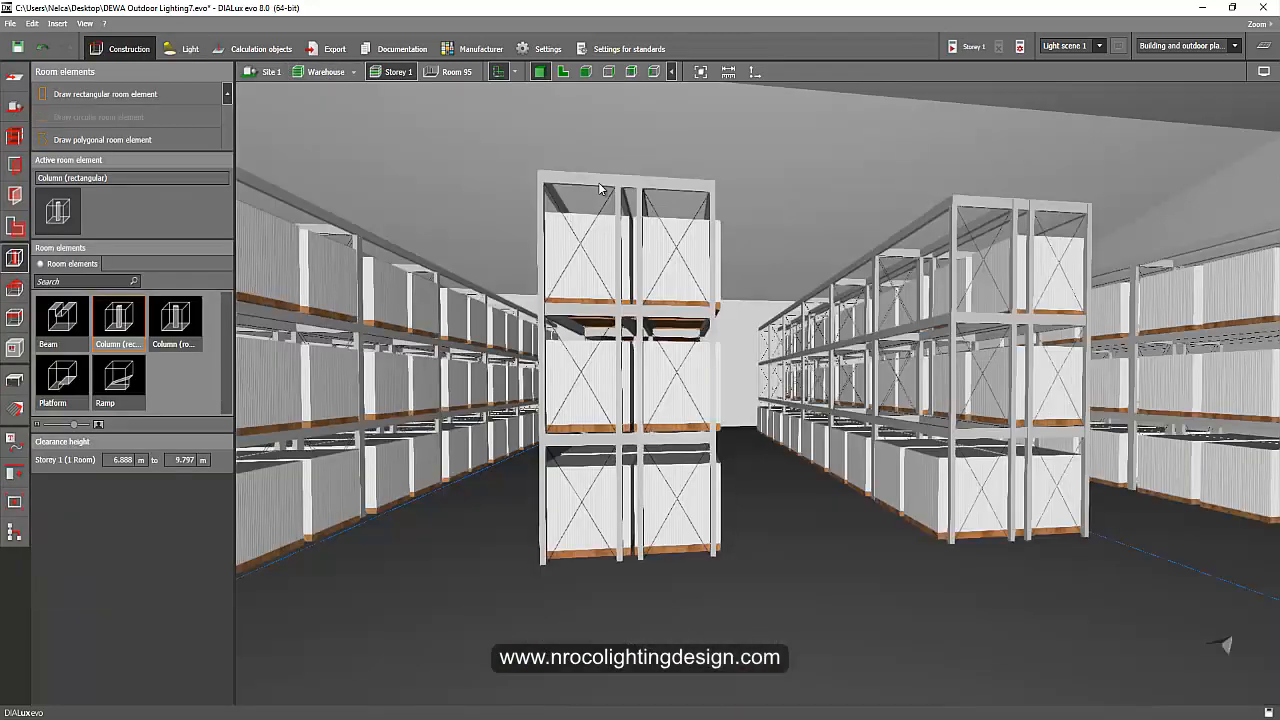
Orbit the 3D view up and around to overlook the rows of warehouse racks
{"action": "left_click_drag", "start_coordinate": [600, 190], "coordinate": [670, 336]}
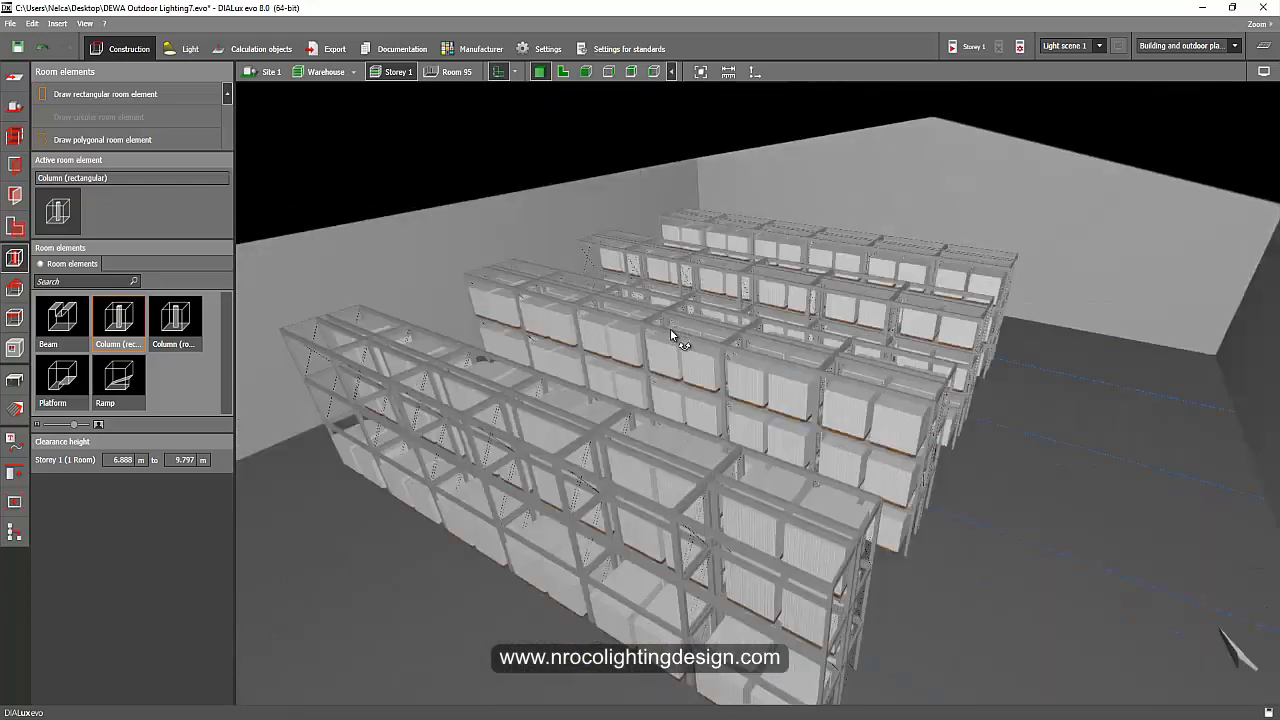
{"action": "left_click_drag", "start_coordinate": [670, 336], "coordinate": [596, 376]}
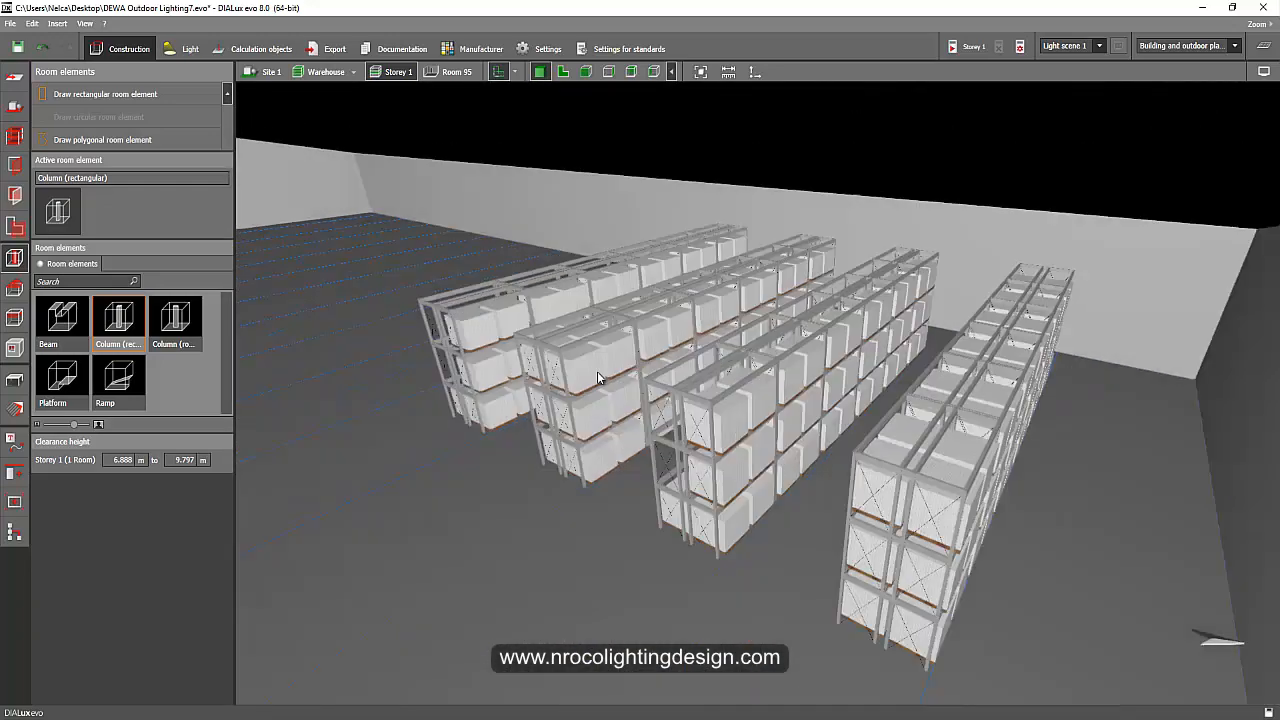
{"action": "left_click_drag", "start_coordinate": [598, 378], "coordinate": [658, 356]}
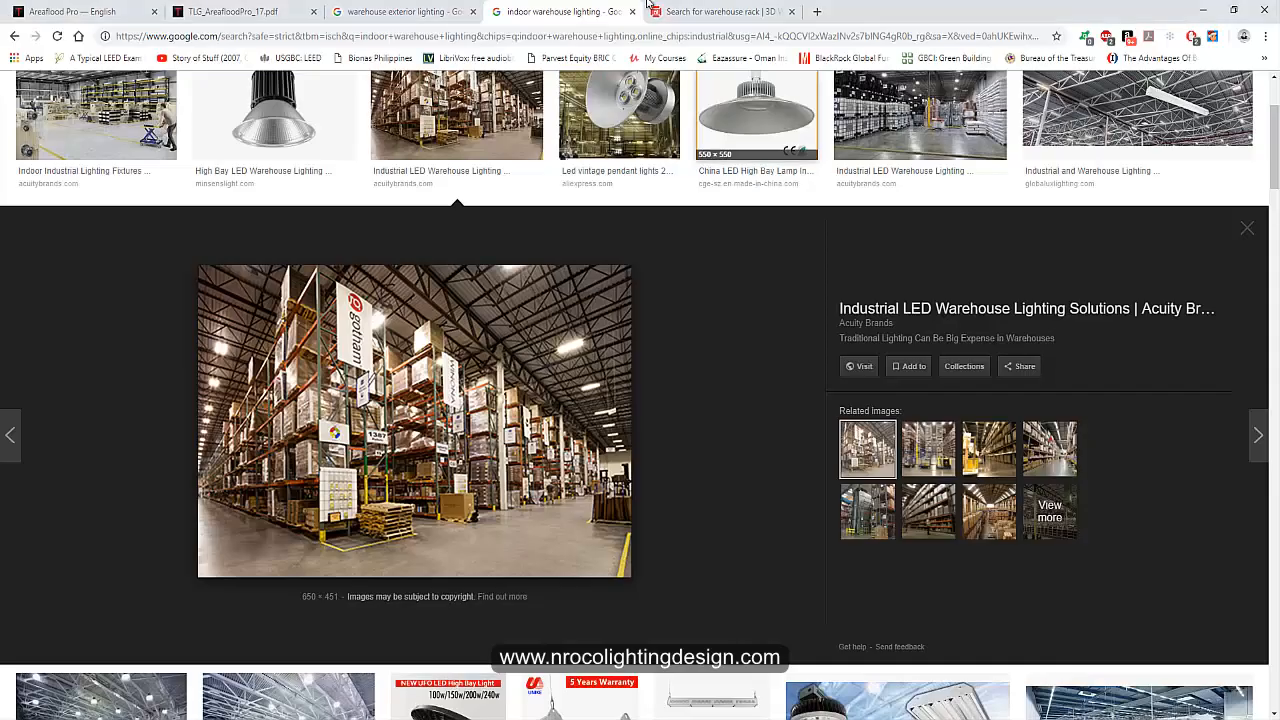
{"action": "mouse_move", "coordinate": [604, 16]}
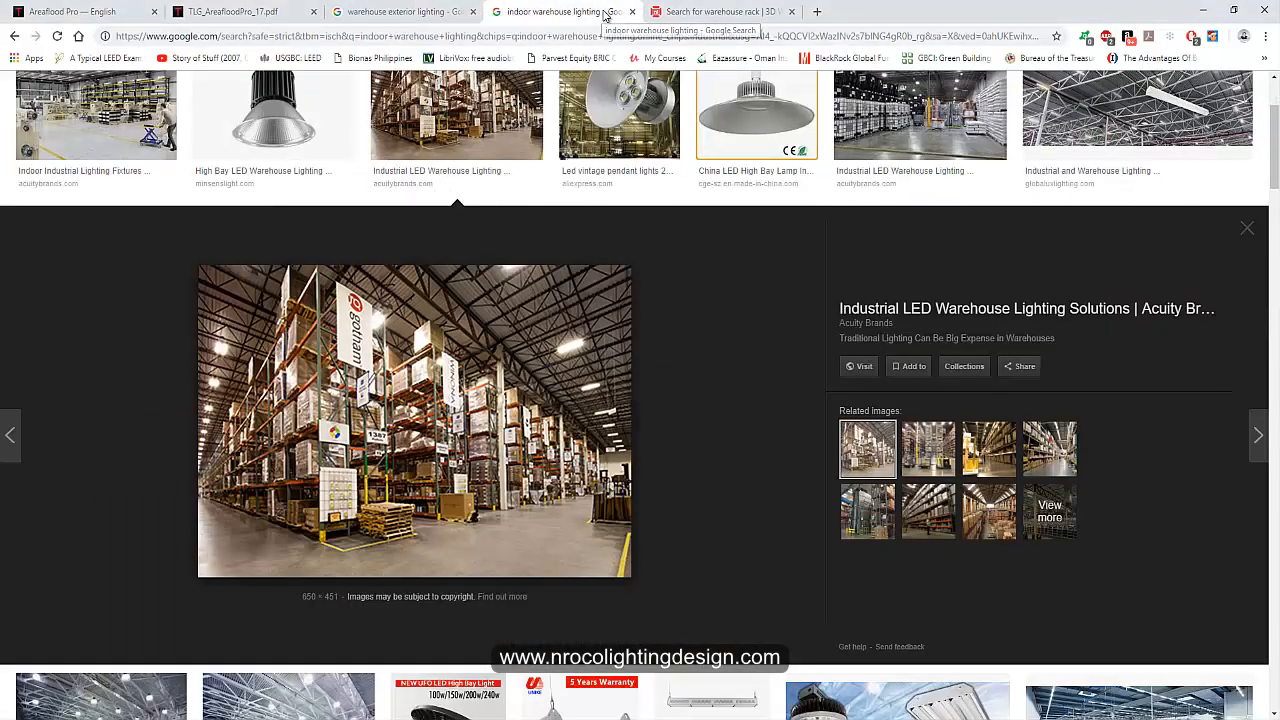
Find the Warehouse Racking model in the 3D Warehouse rack results and download it
{"action": "left_click", "coordinate": [720, 12]}
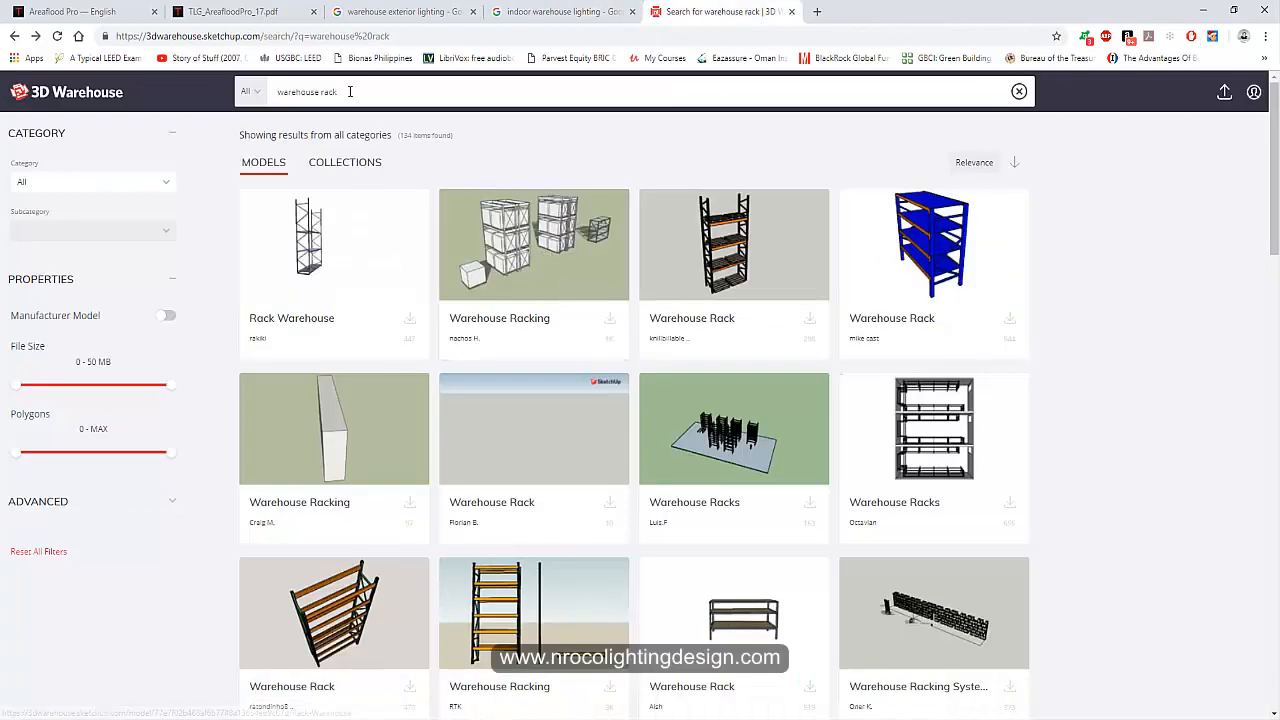
{"action": "mouse_move", "coordinate": [330, 244]}
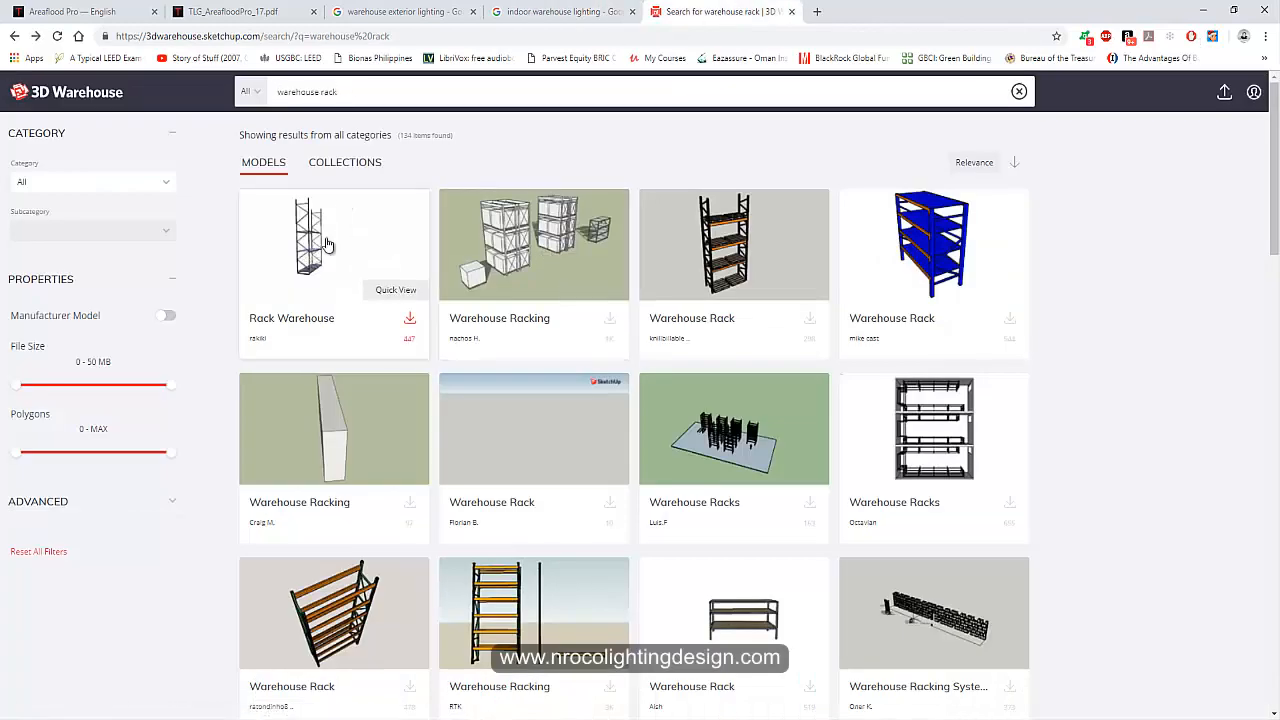
{"action": "scroll", "scroll_direction": "down", "scroll_amount": 3}
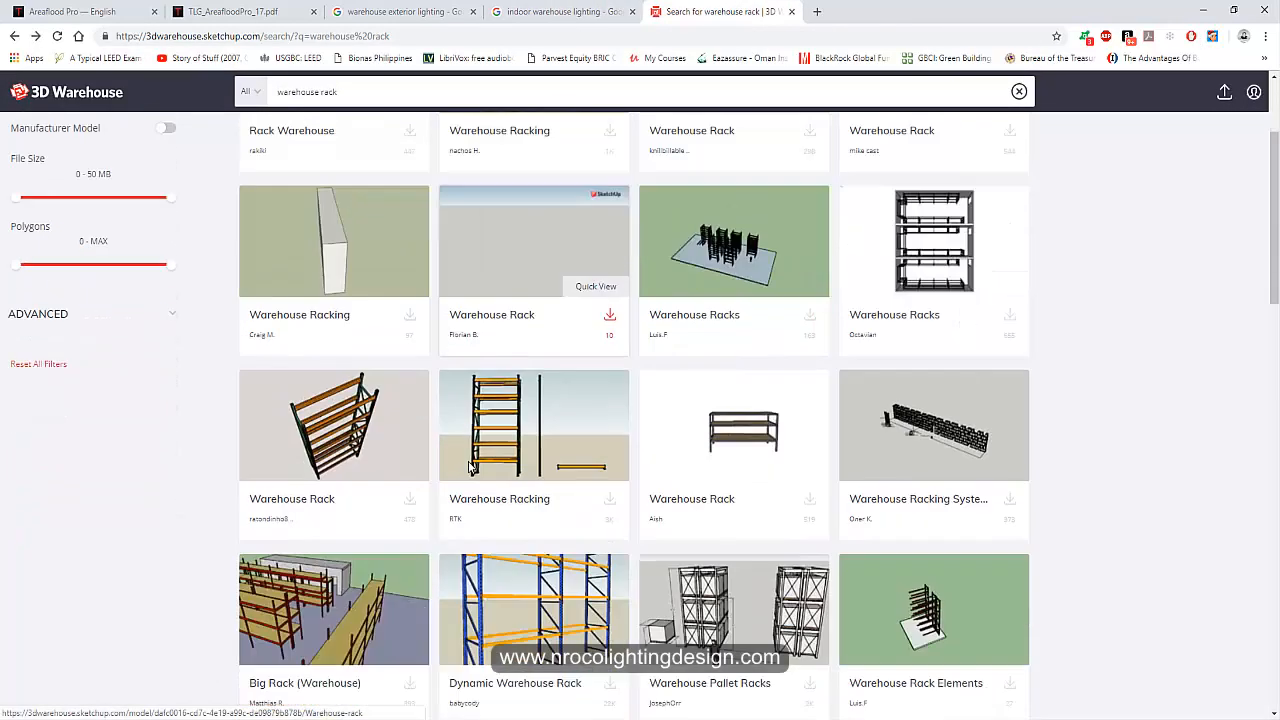
{"action": "scroll", "scroll_direction": "down", "scroll_amount": 3}
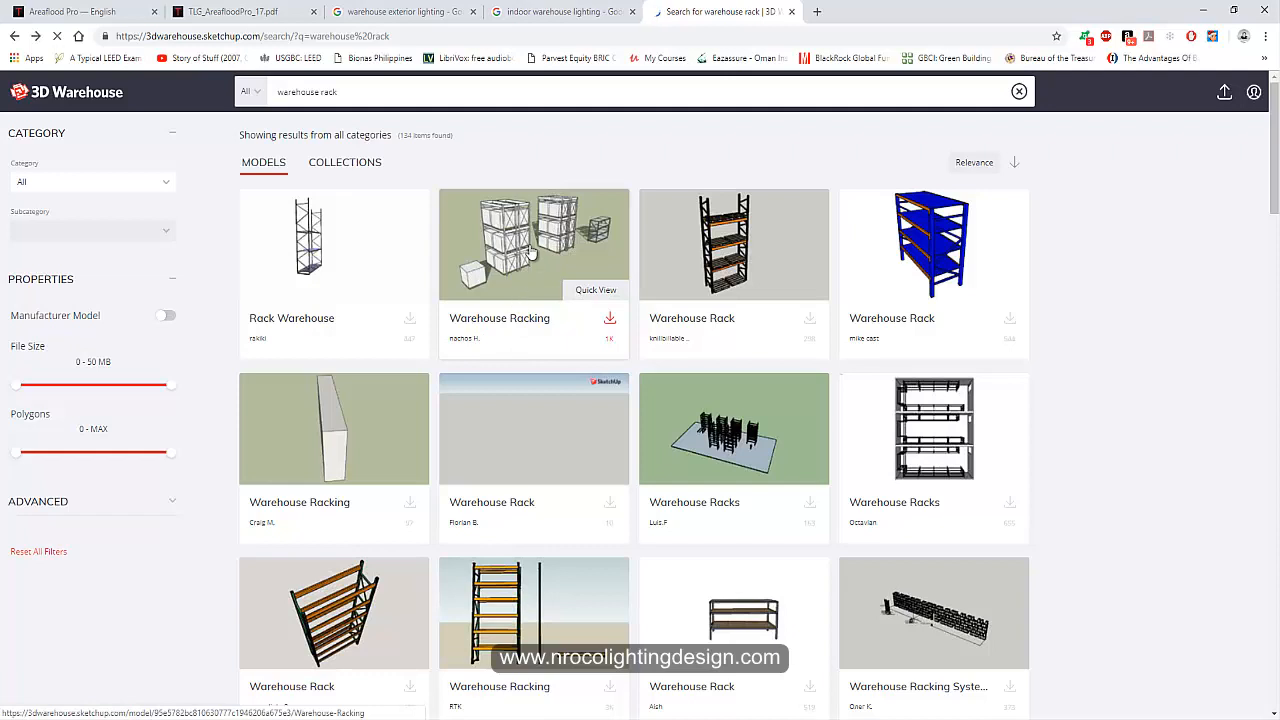
{"action": "left_click", "coordinate": [532, 244]}
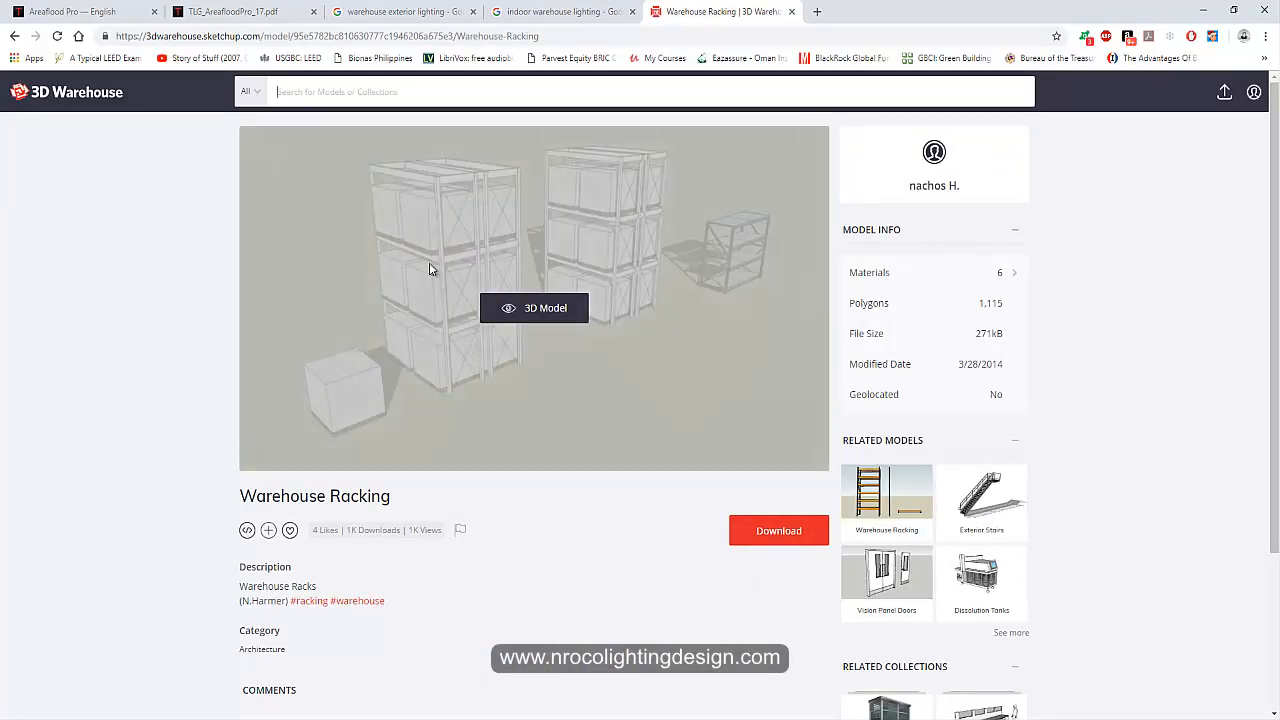
{"action": "left_click", "coordinate": [778, 530]}
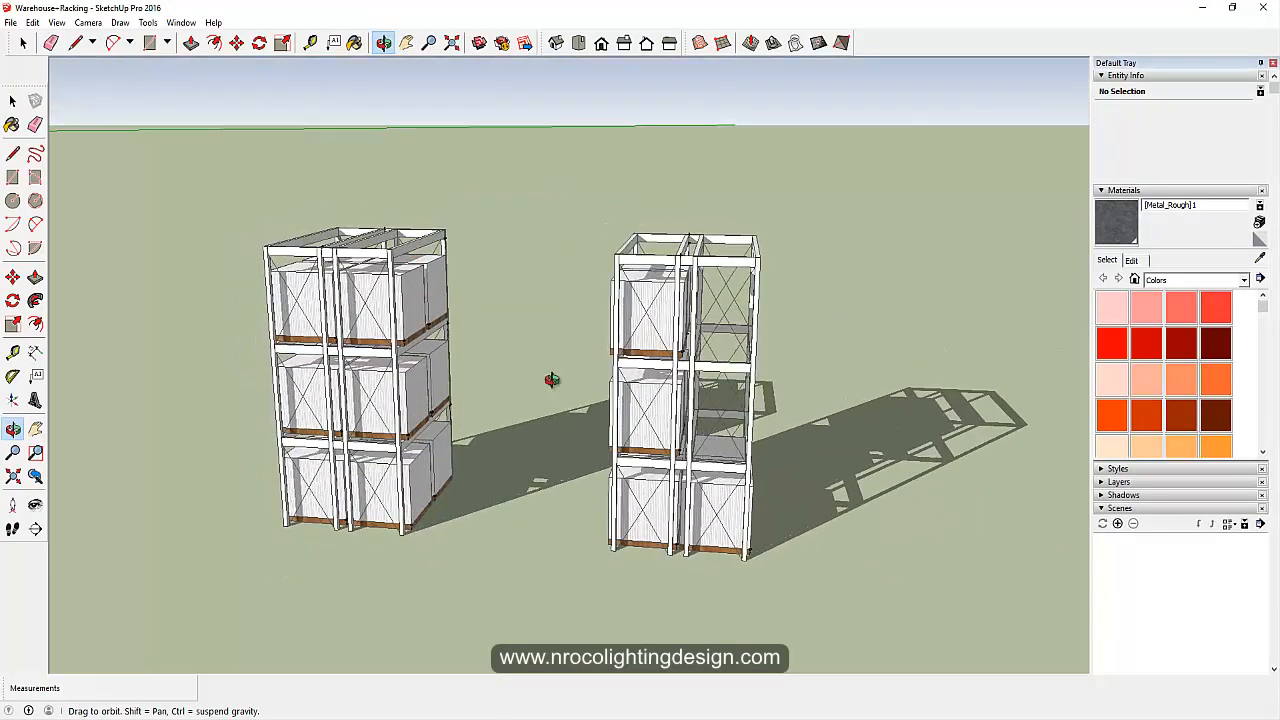
Orbit around the two Warehouse Racking units in SketchUp to study their shape
{"action": "left_click_drag", "start_coordinate": [552, 380], "coordinate": [558, 452]}
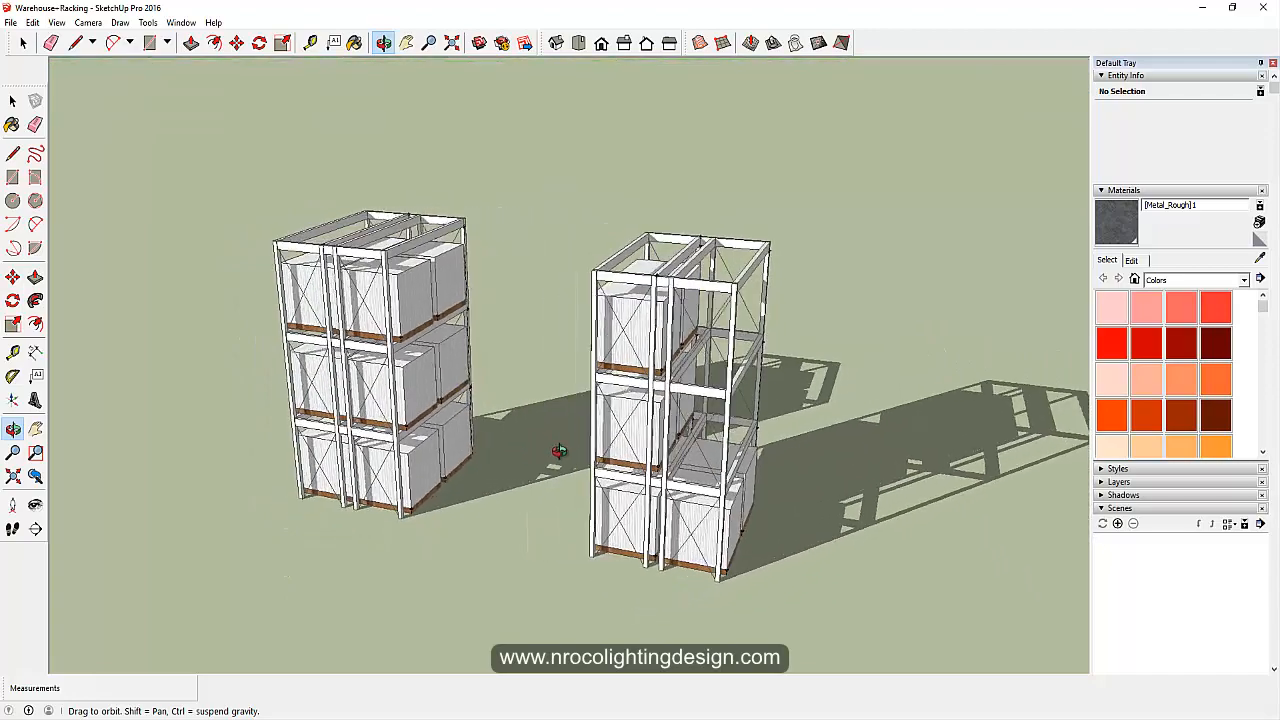
{"action": "left_click_drag", "start_coordinate": [558, 452], "coordinate": [614, 500]}
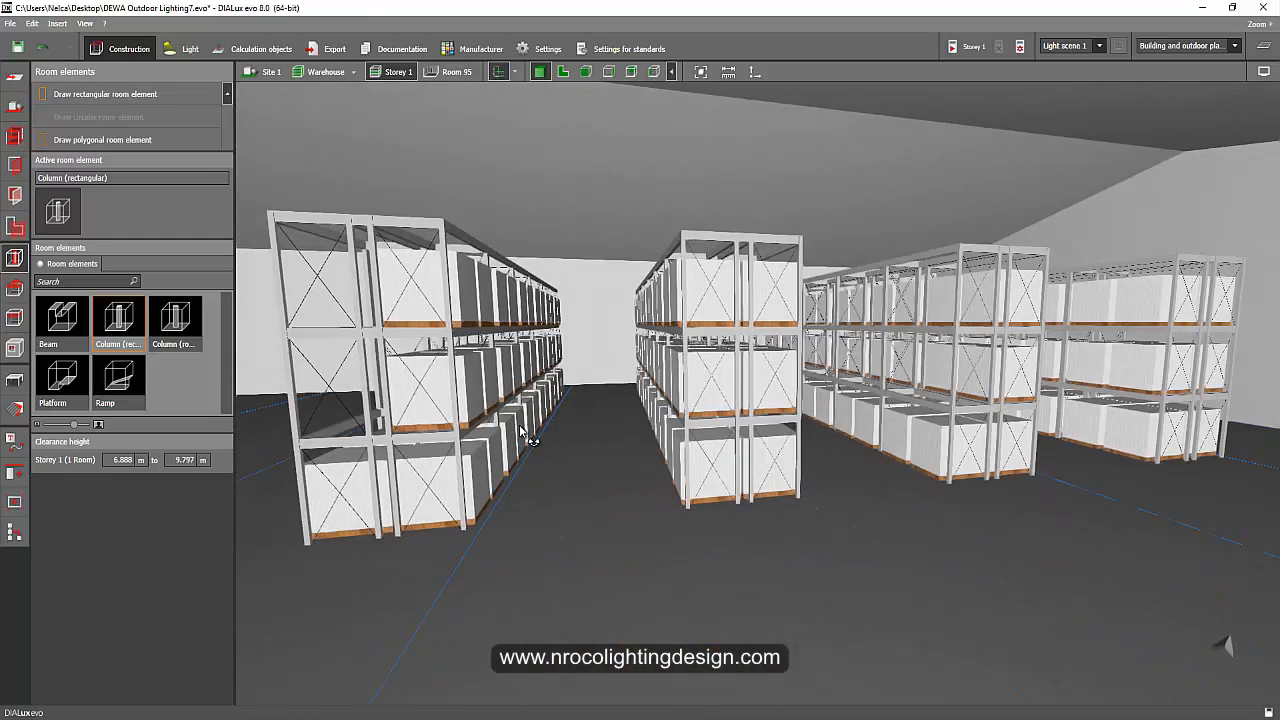
{"action": "left_click_drag", "start_coordinate": [520, 430], "coordinate": [750, 432]}
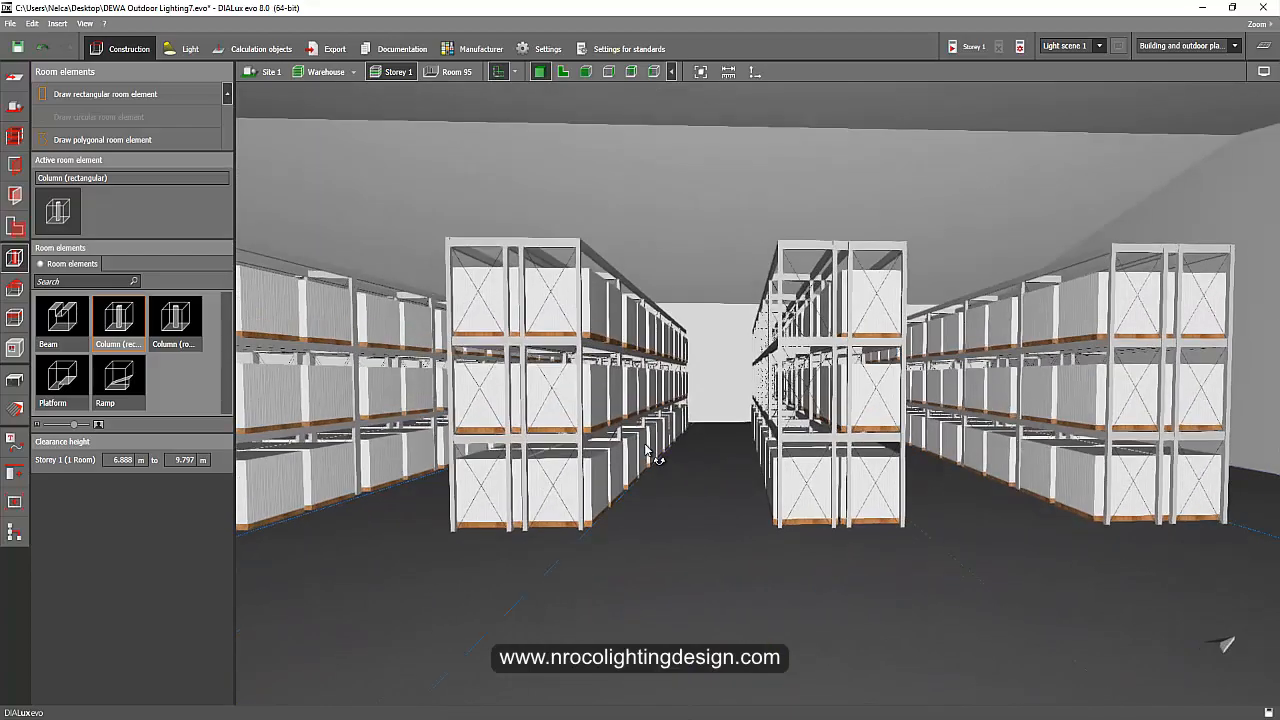
{"action": "left_click_drag", "start_coordinate": [650, 456], "coordinate": [816, 486]}
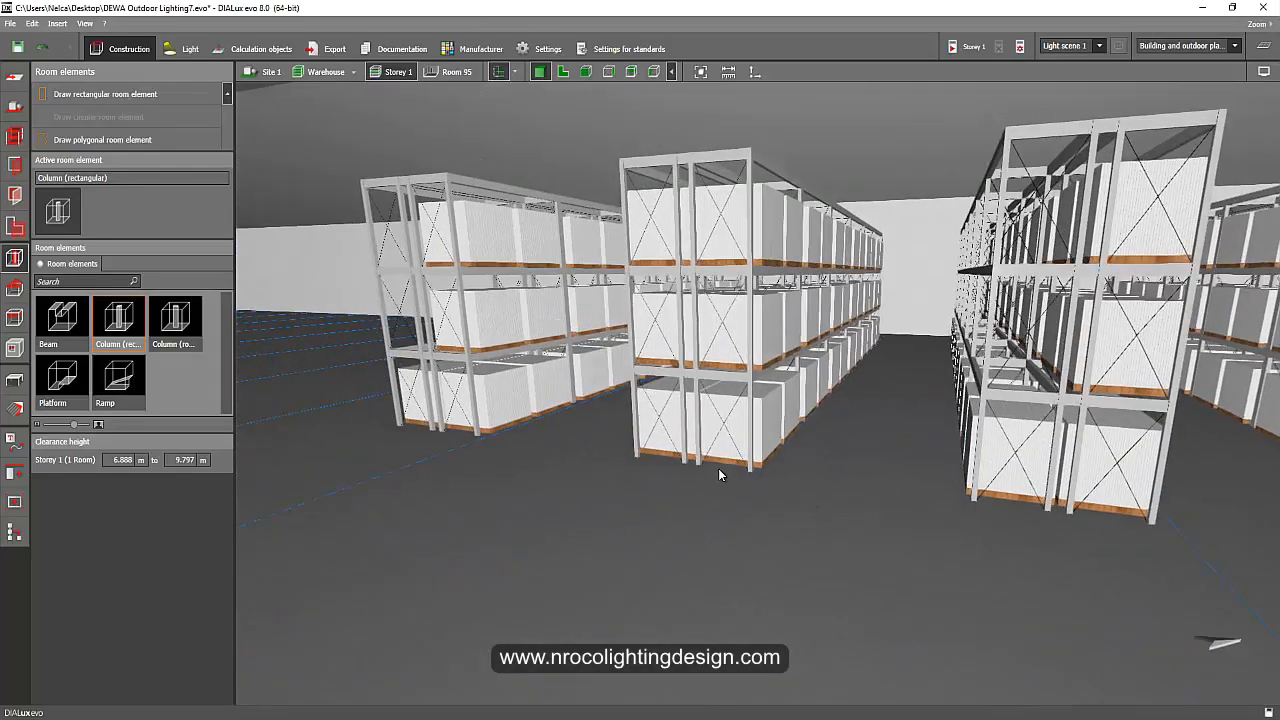
{"action": "left_click_drag", "start_coordinate": [720, 476], "coordinate": [700, 404]}
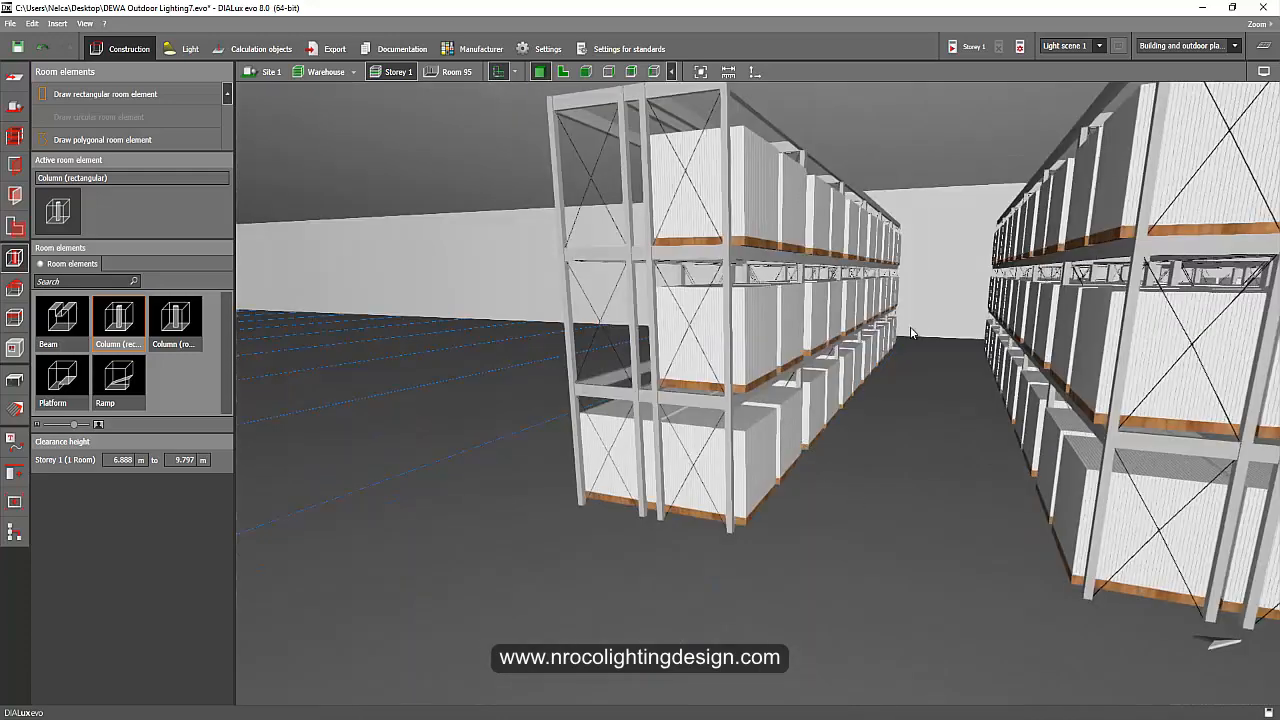
{"action": "left_click_drag", "start_coordinate": [910, 332], "coordinate": [844, 508]}
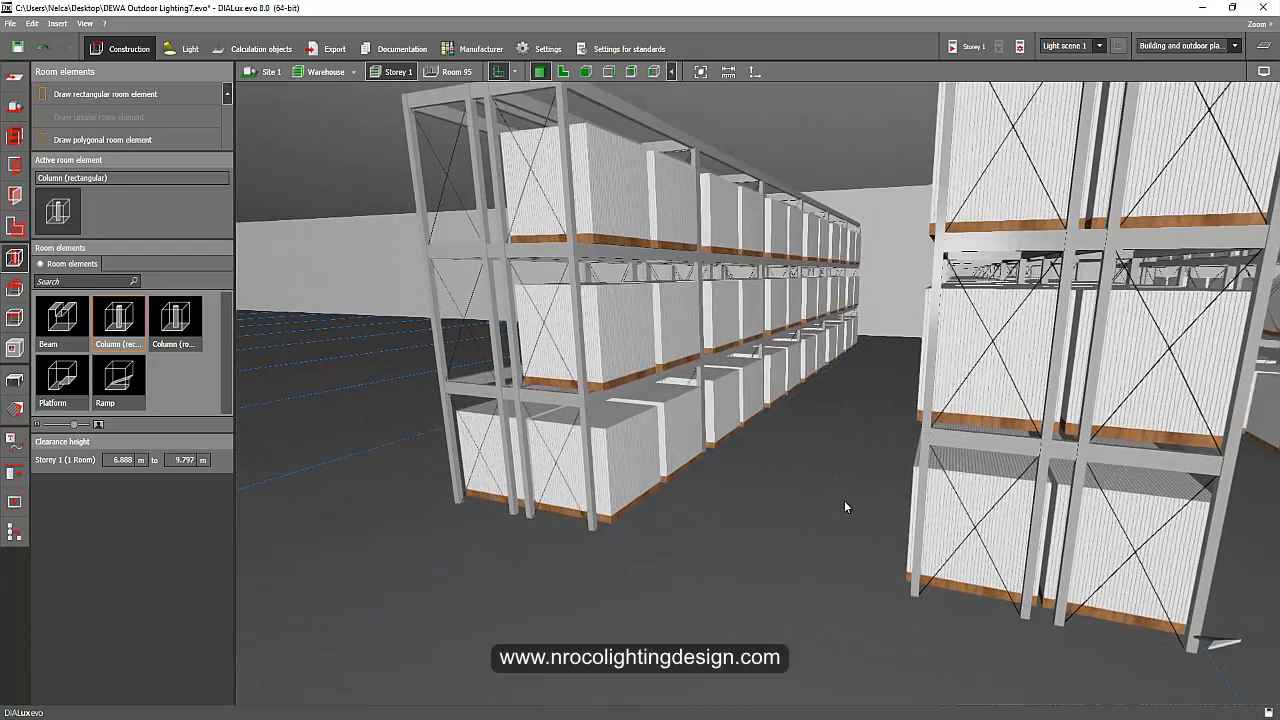
{"action": "left_click_drag", "start_coordinate": [846, 508], "coordinate": [808, 464]}
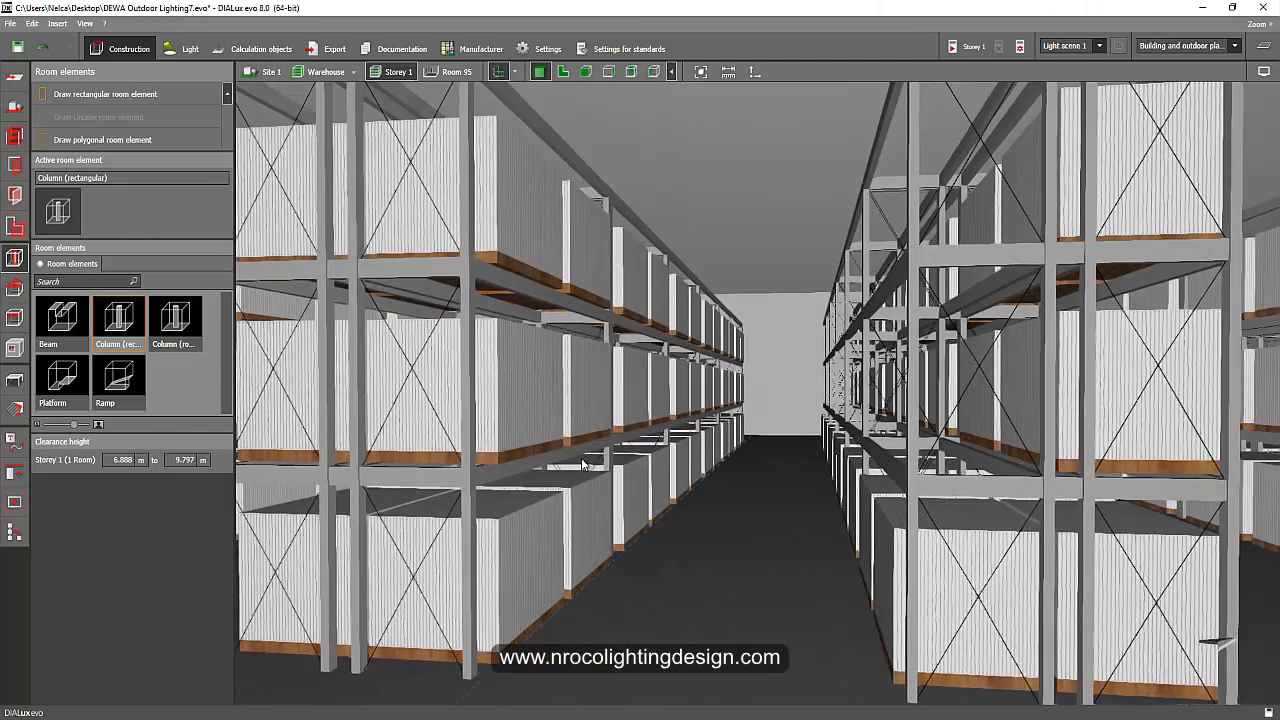
{"action": "left_click_drag", "start_coordinate": [580, 464], "coordinate": [724, 400]}
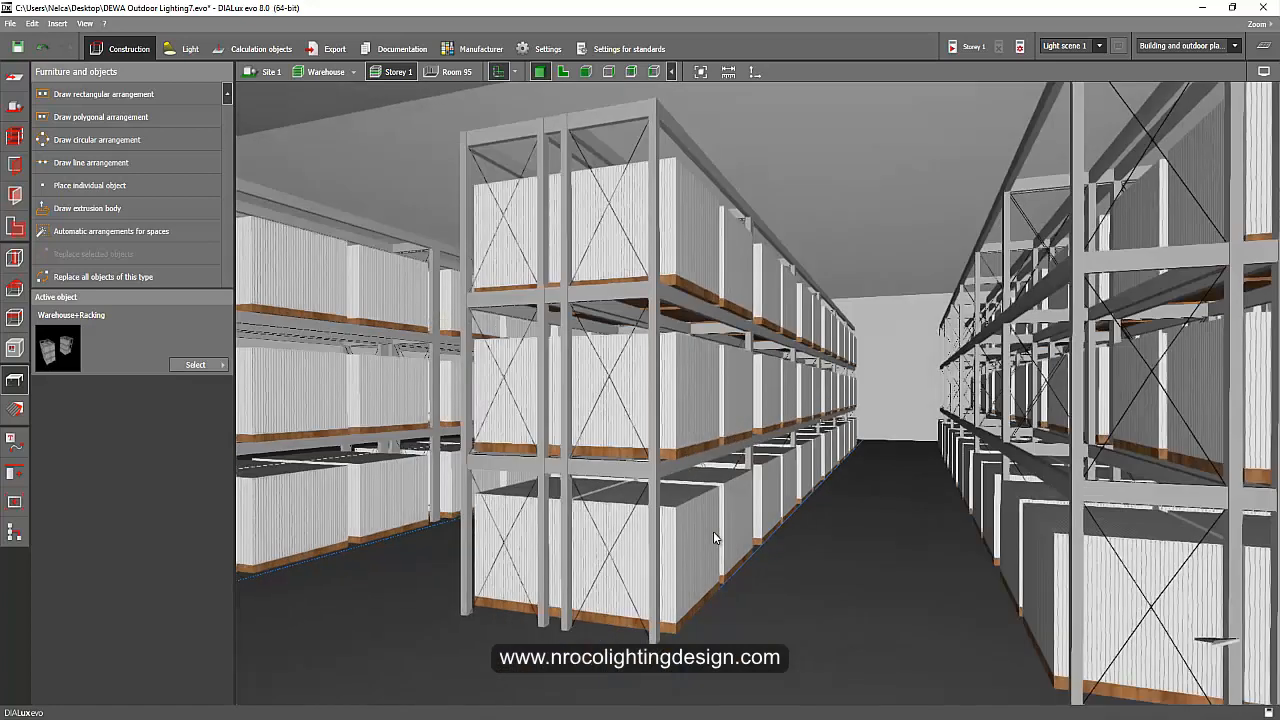
{"action": "mouse_move", "coordinate": [750, 500]}
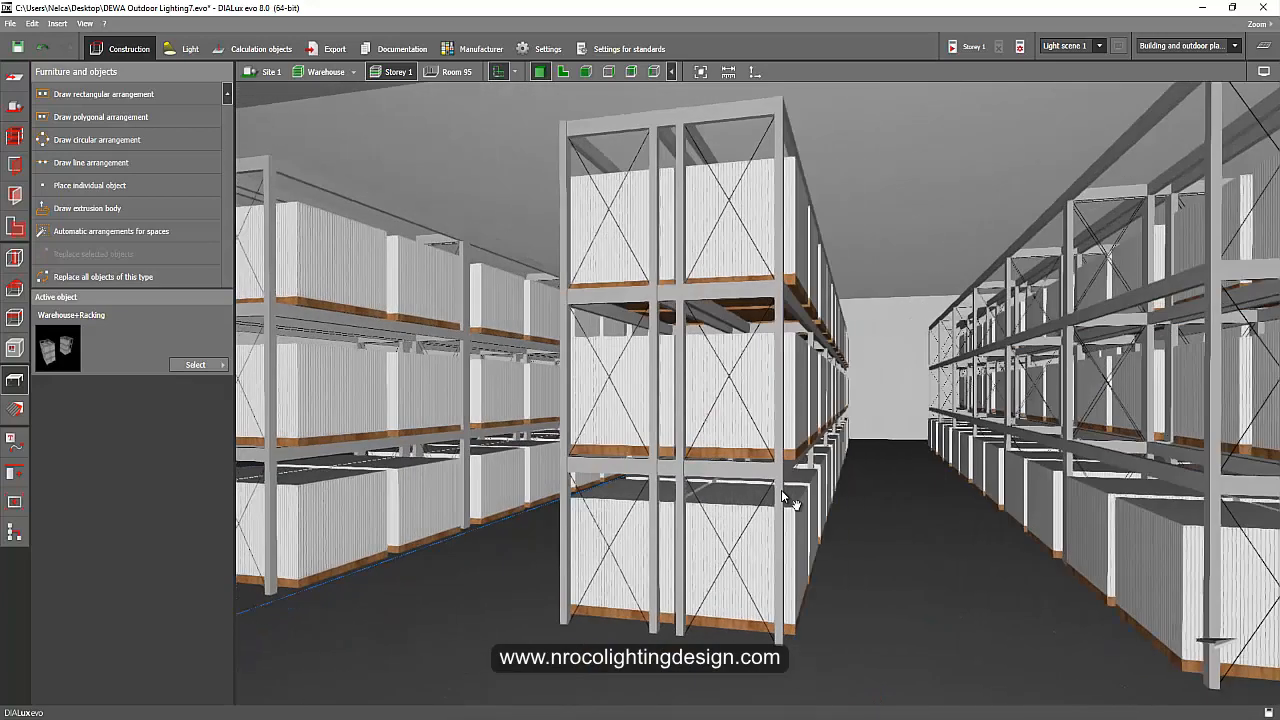
{"action": "left_click_drag", "start_coordinate": [790, 500], "coordinate": [640, 400]}
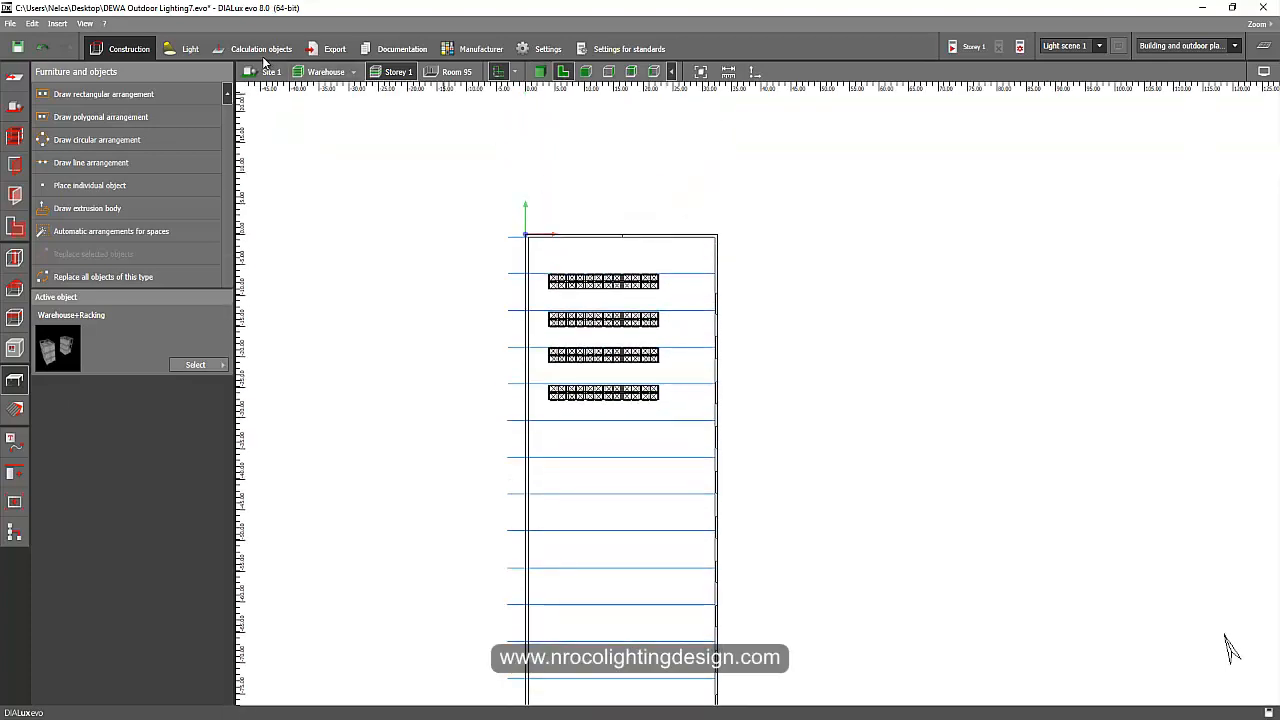
Draw a rectangular calculation surface across the corridor between two rack rows
{"action": "left_click", "coordinate": [260, 48]}
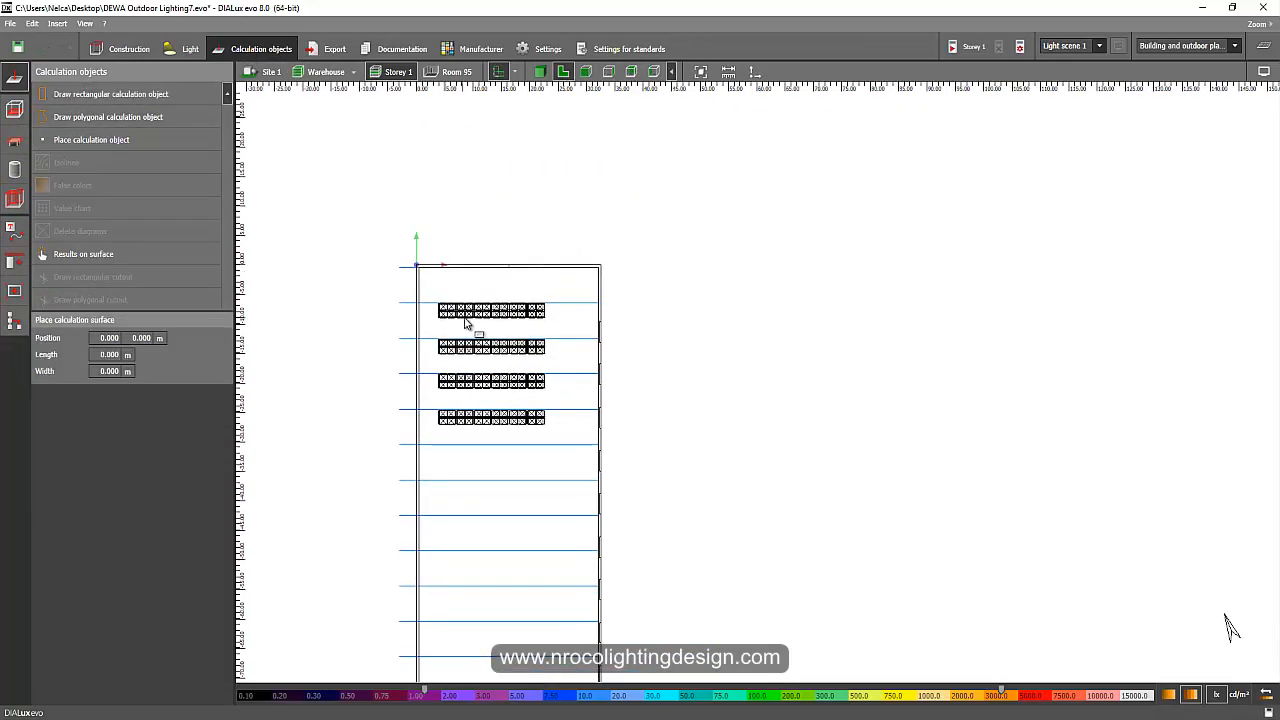
{"action": "left_click_drag", "start_coordinate": [400, 308], "coordinate": [830, 320]}
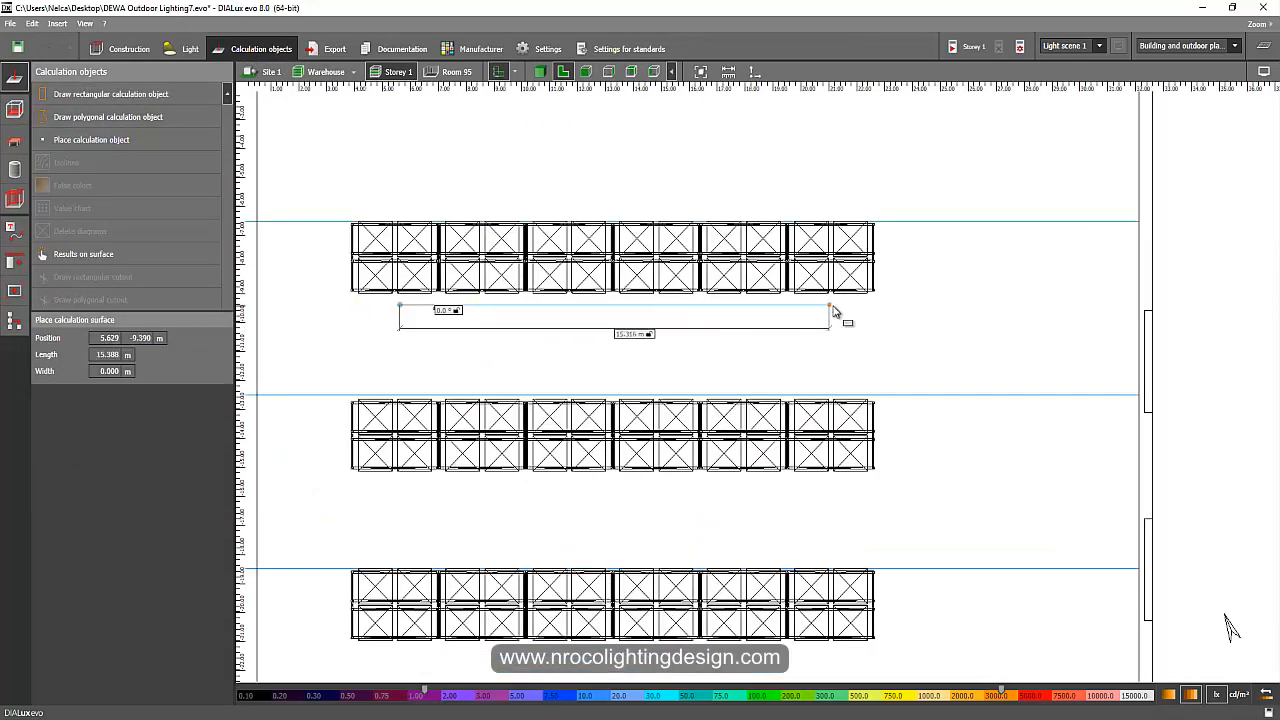
{"action": "left_click_drag", "start_coordinate": [830, 308], "coordinate": [518, 380]}
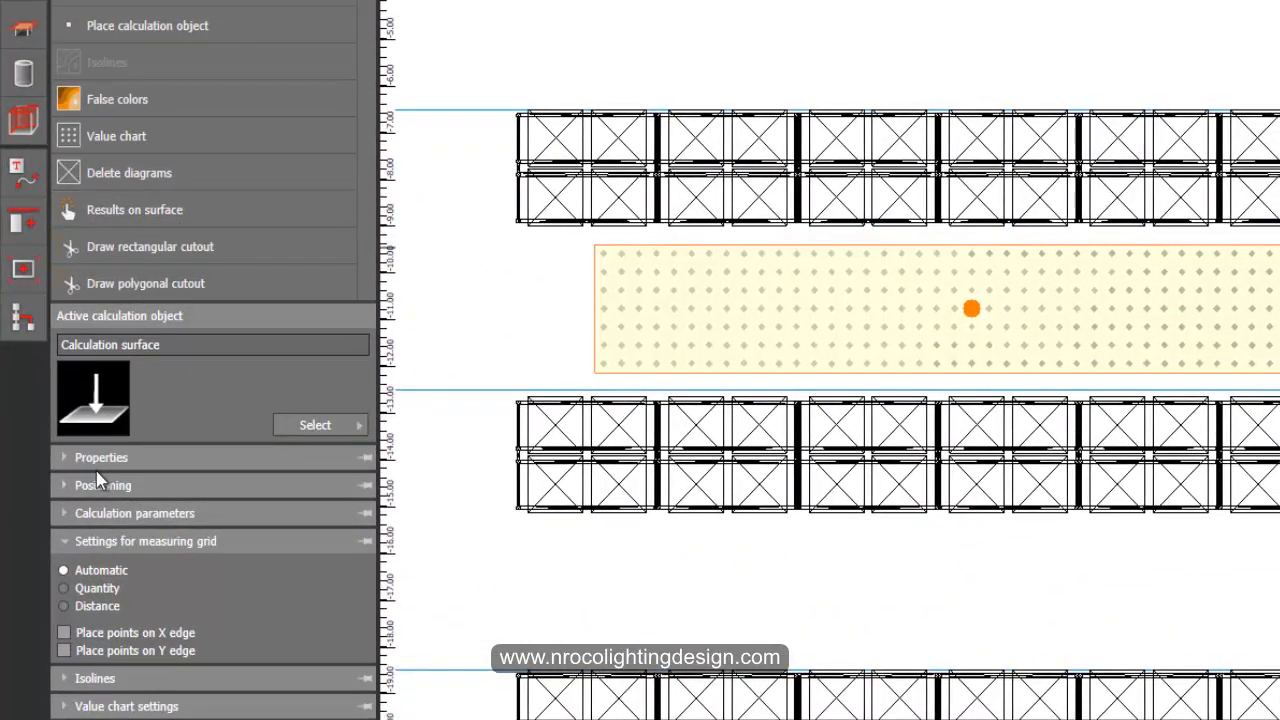
Name the corridor calculation surface 'Hor Calc' in its properties
{"action": "left_click", "coordinate": [100, 456]}
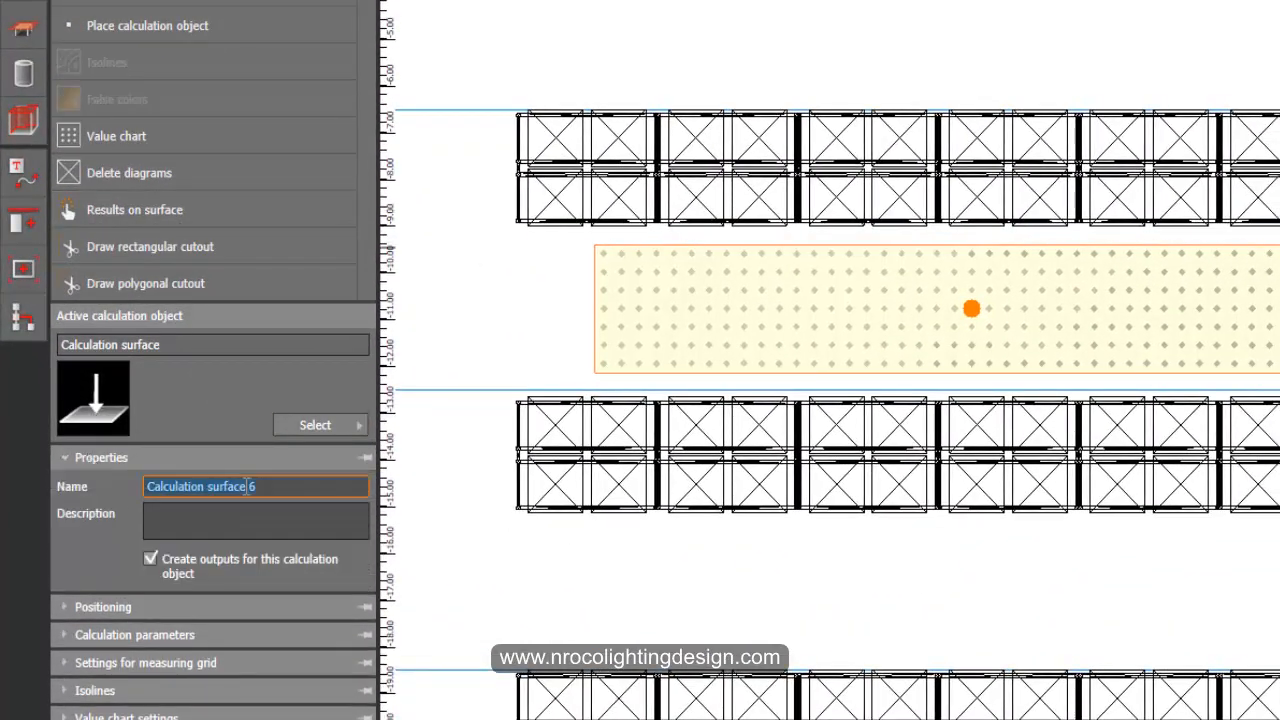
{"action": "type", "text": "Hori"}
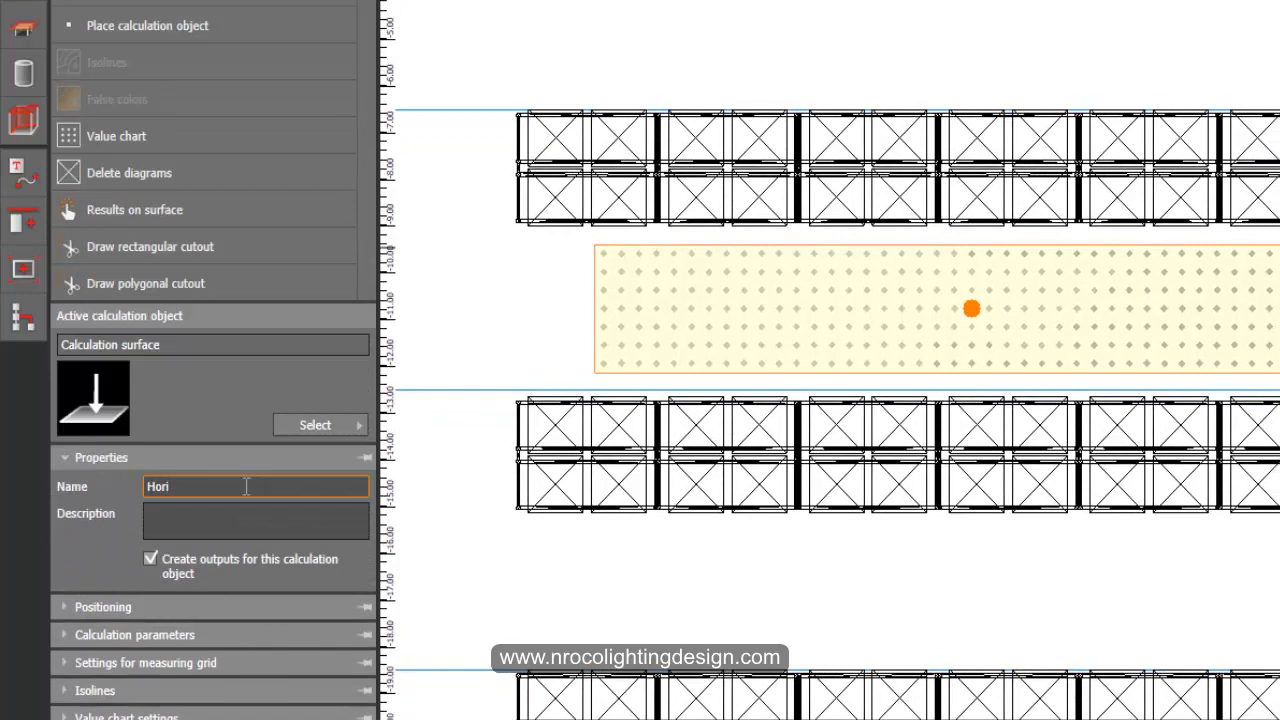
{"action": "key", "text": "Backspace"}
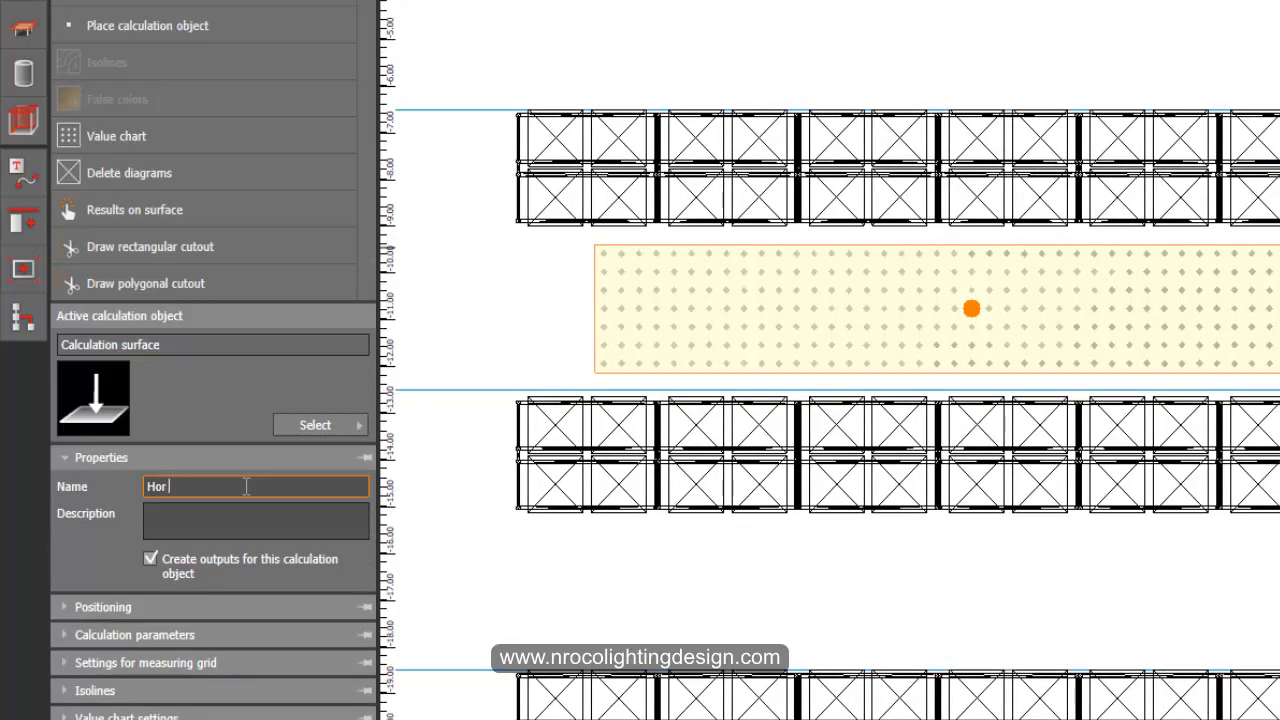
{"action": "type", "text": "Calc"}
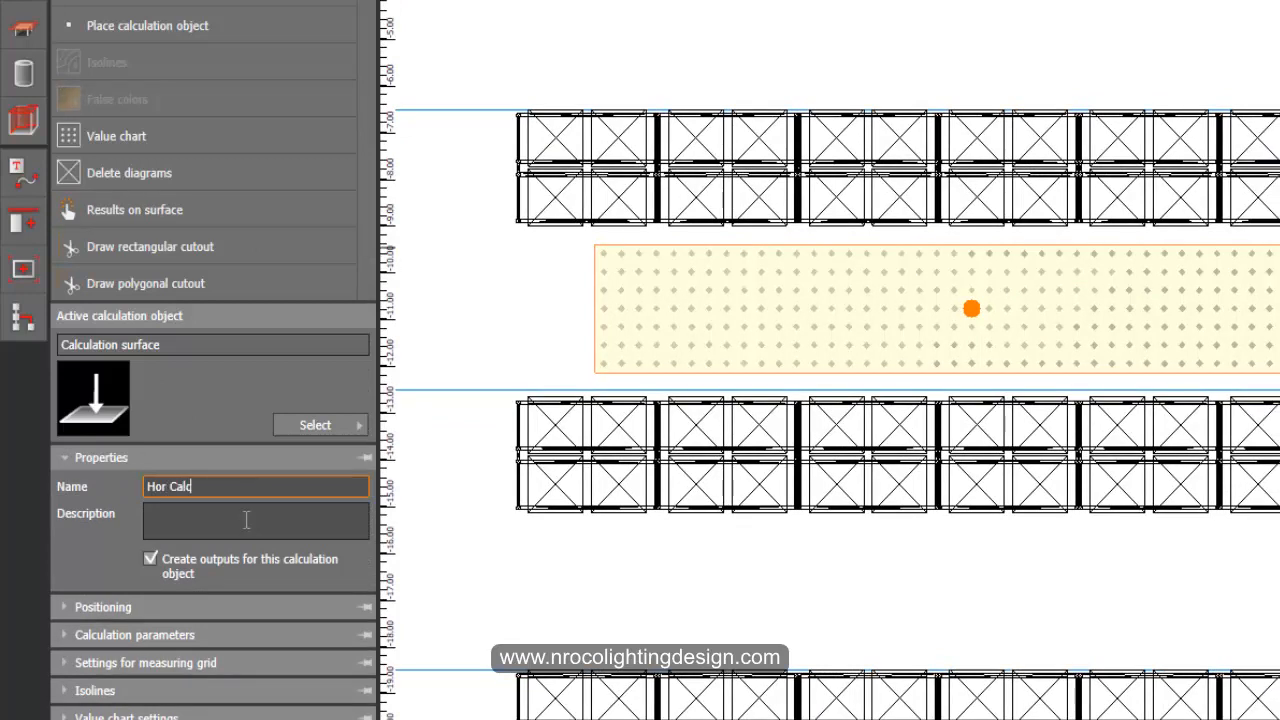
{"action": "mouse_move", "coordinate": [100, 624]}
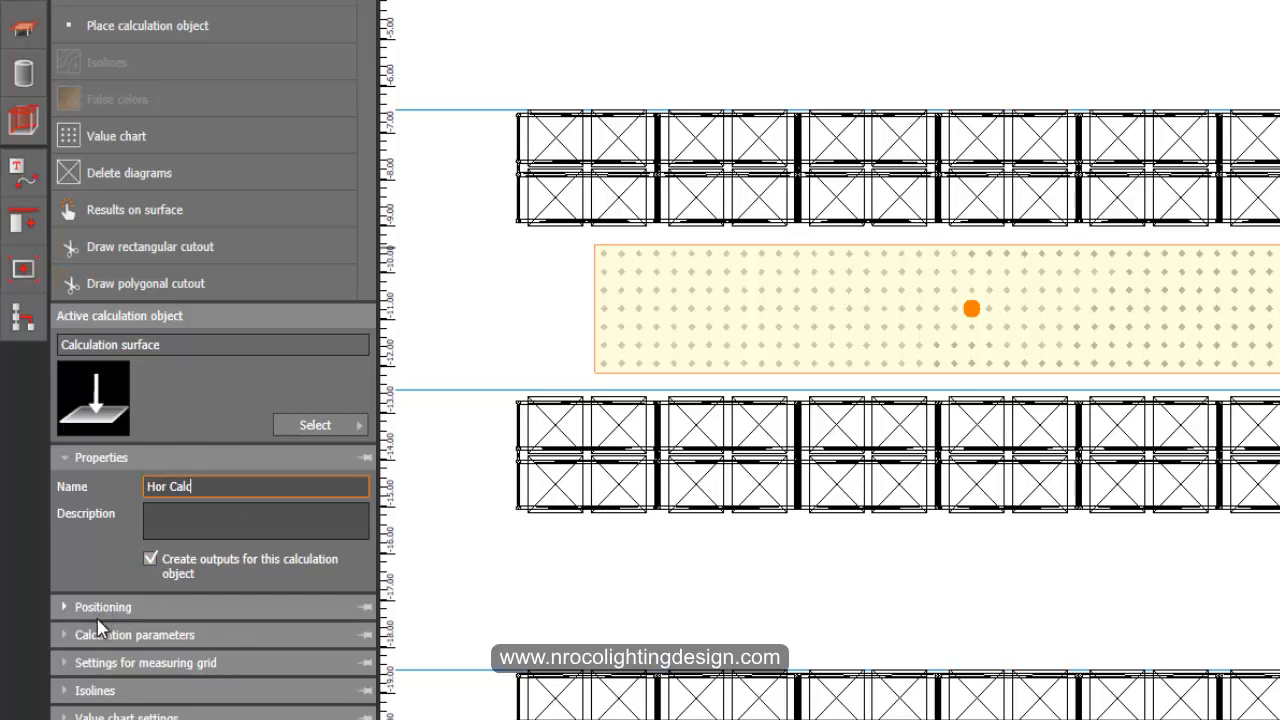
Set the Hor Calc surface's calculation parameter to horizontal illuminance with zero height offset
{"action": "left_click", "coordinate": [136, 634]}
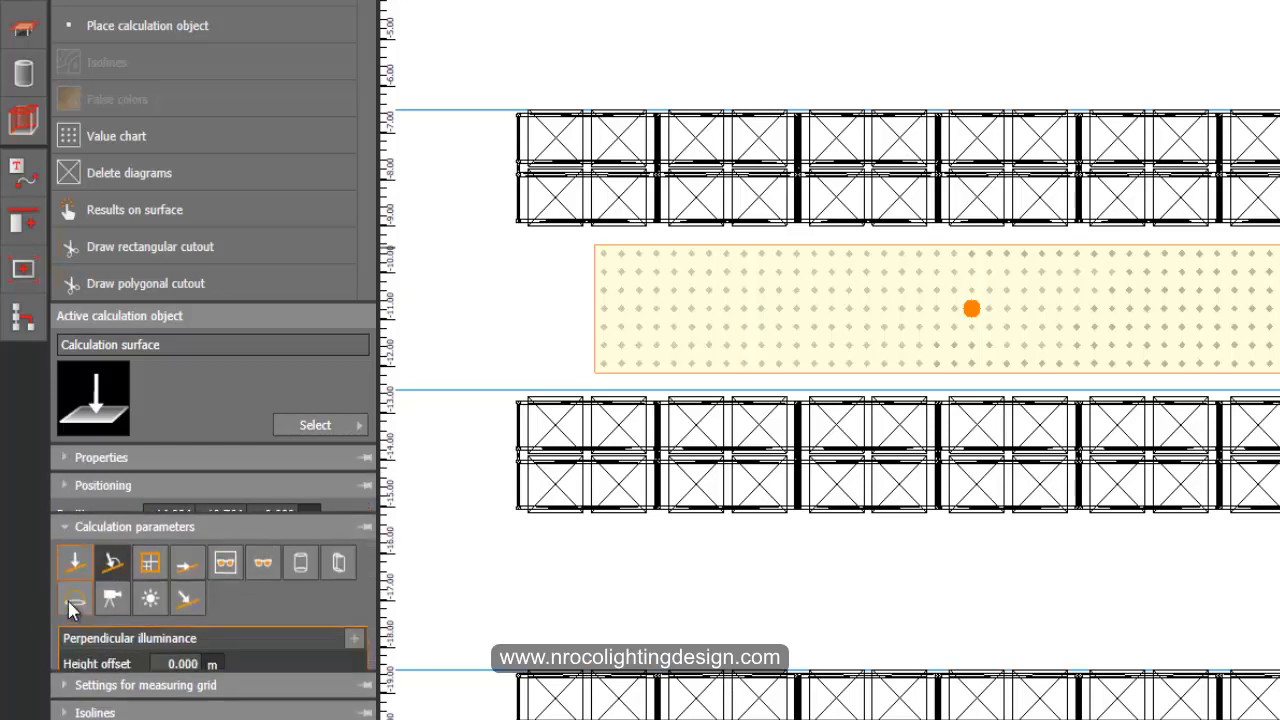
{"action": "mouse_move", "coordinate": [76, 548]}
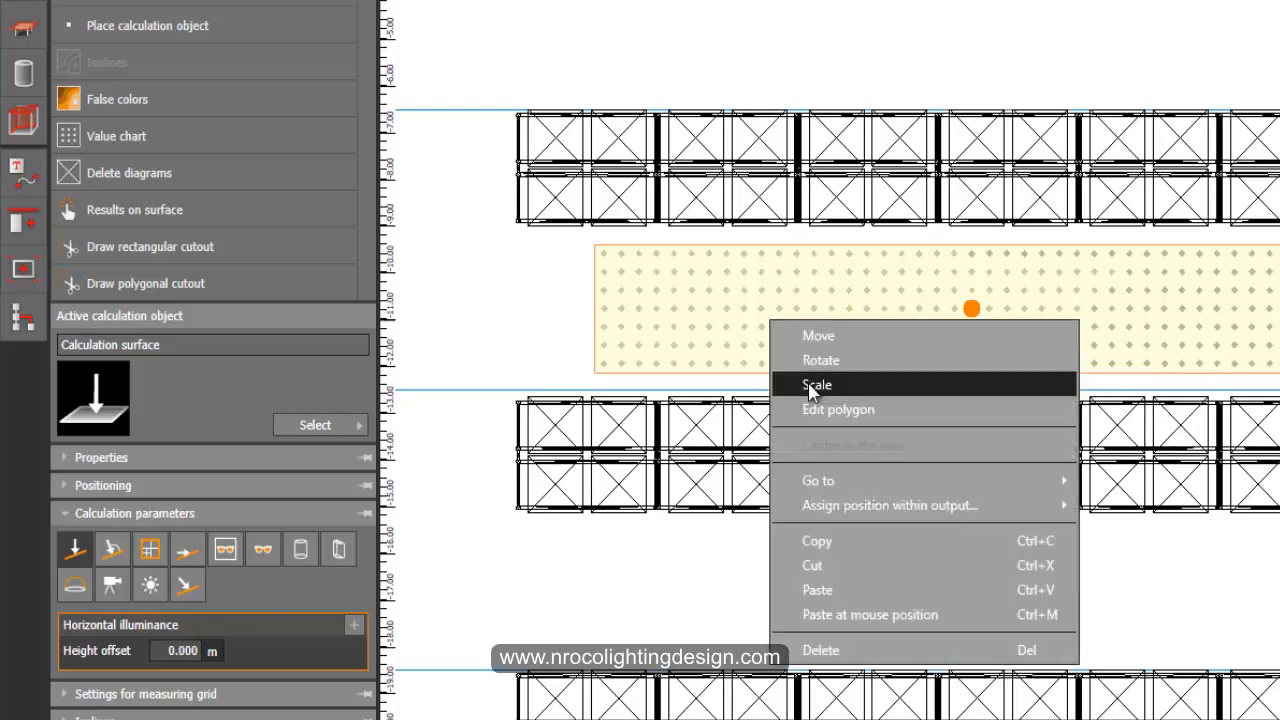
{"action": "left_click", "coordinate": [816, 384]}
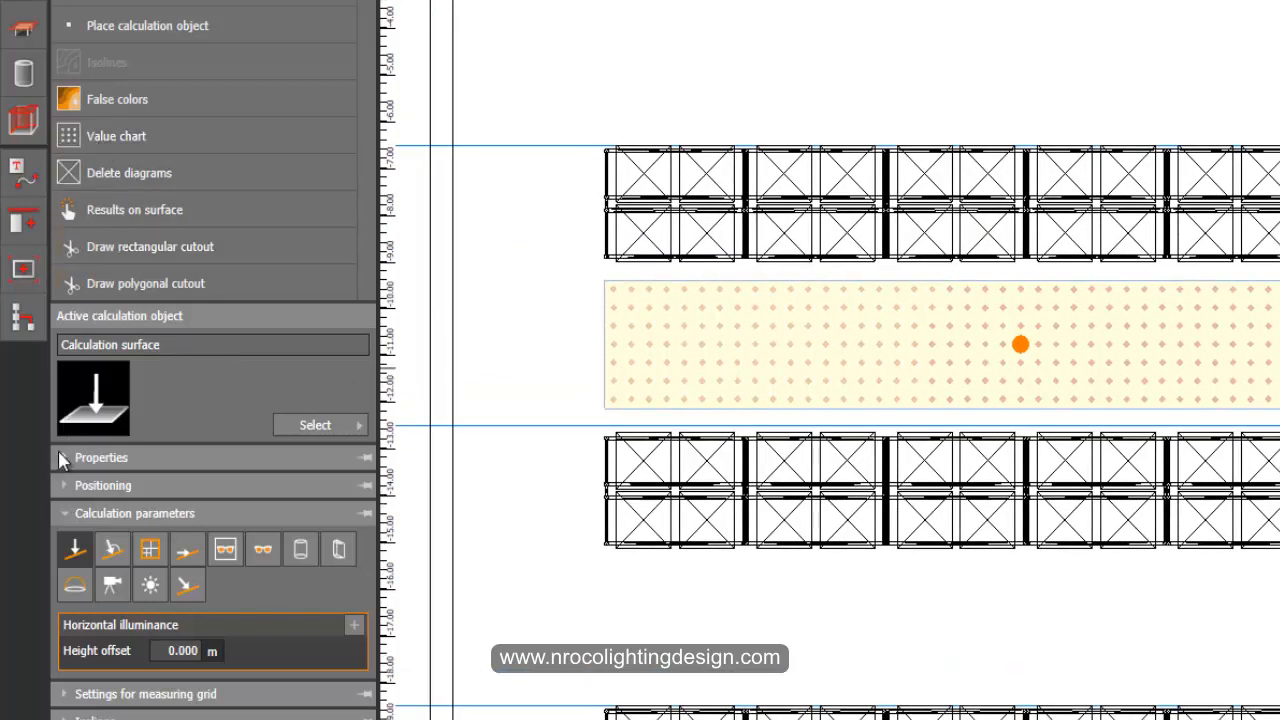
Set the measuring grid to fixed distance spacing of 1.000 m in X and Y
{"action": "left_click", "coordinate": [104, 486]}
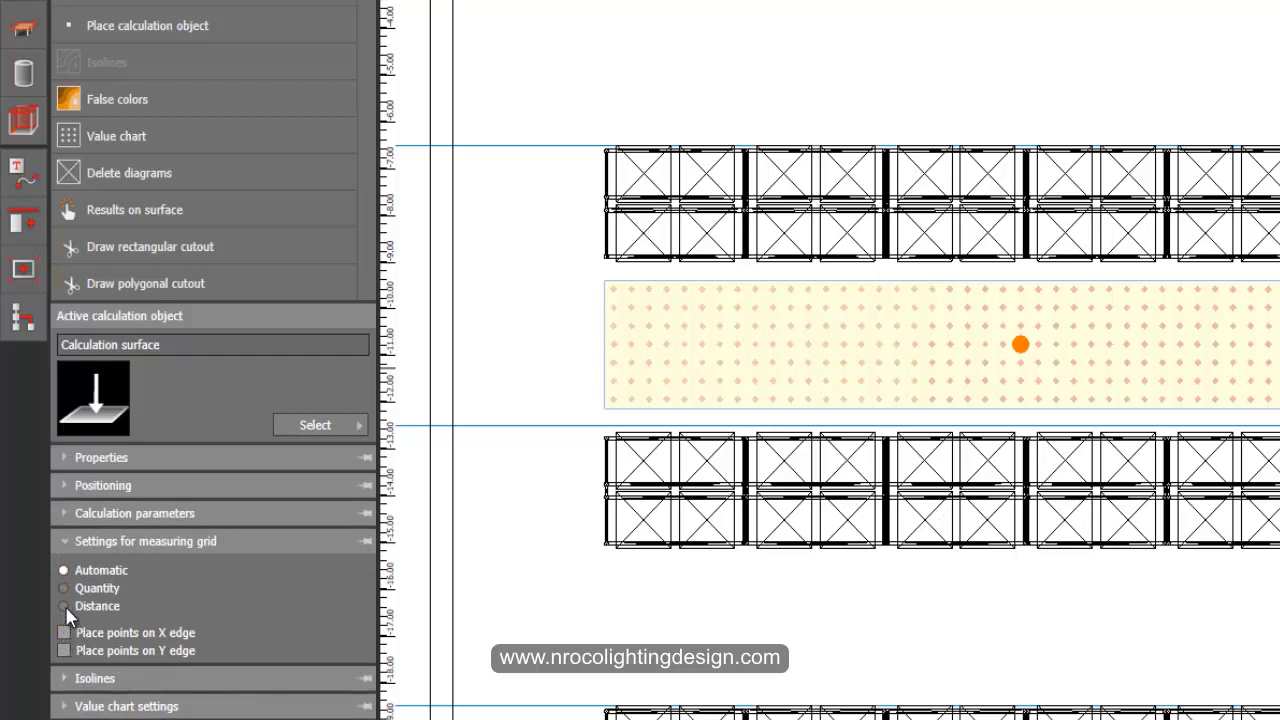
{"action": "left_click", "coordinate": [64, 606]}
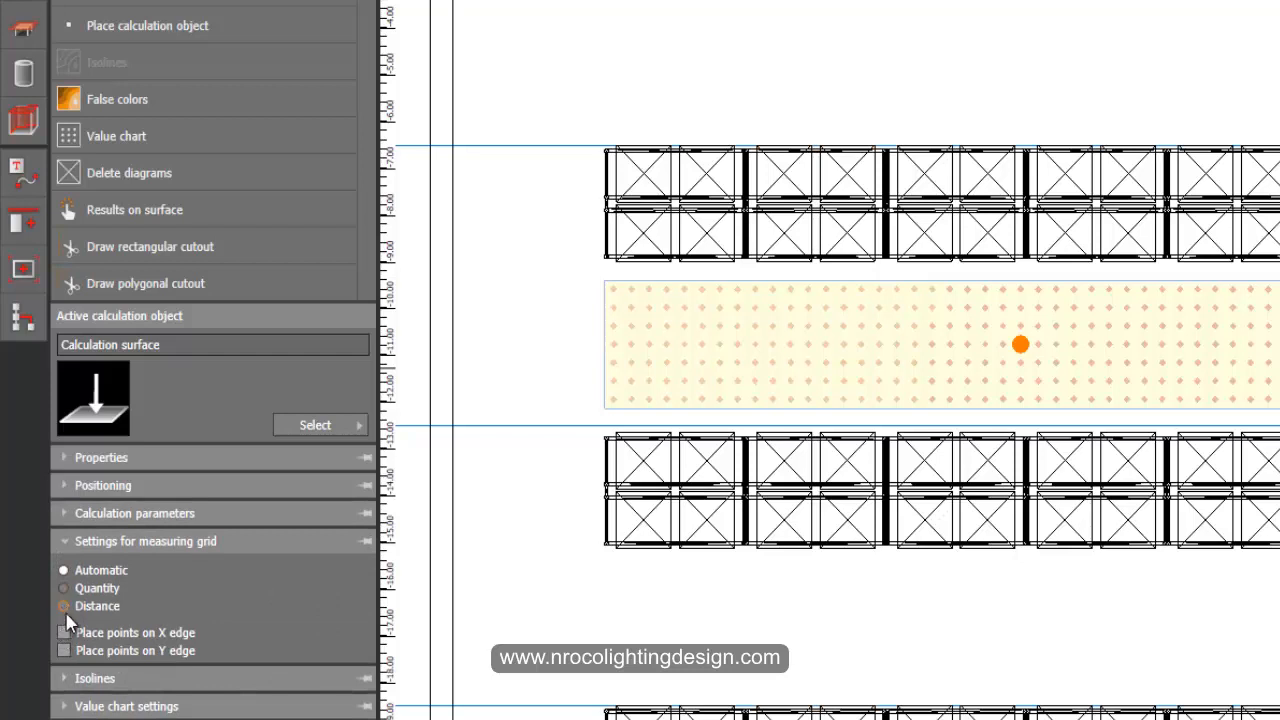
{"action": "left_click", "coordinate": [64, 606]}
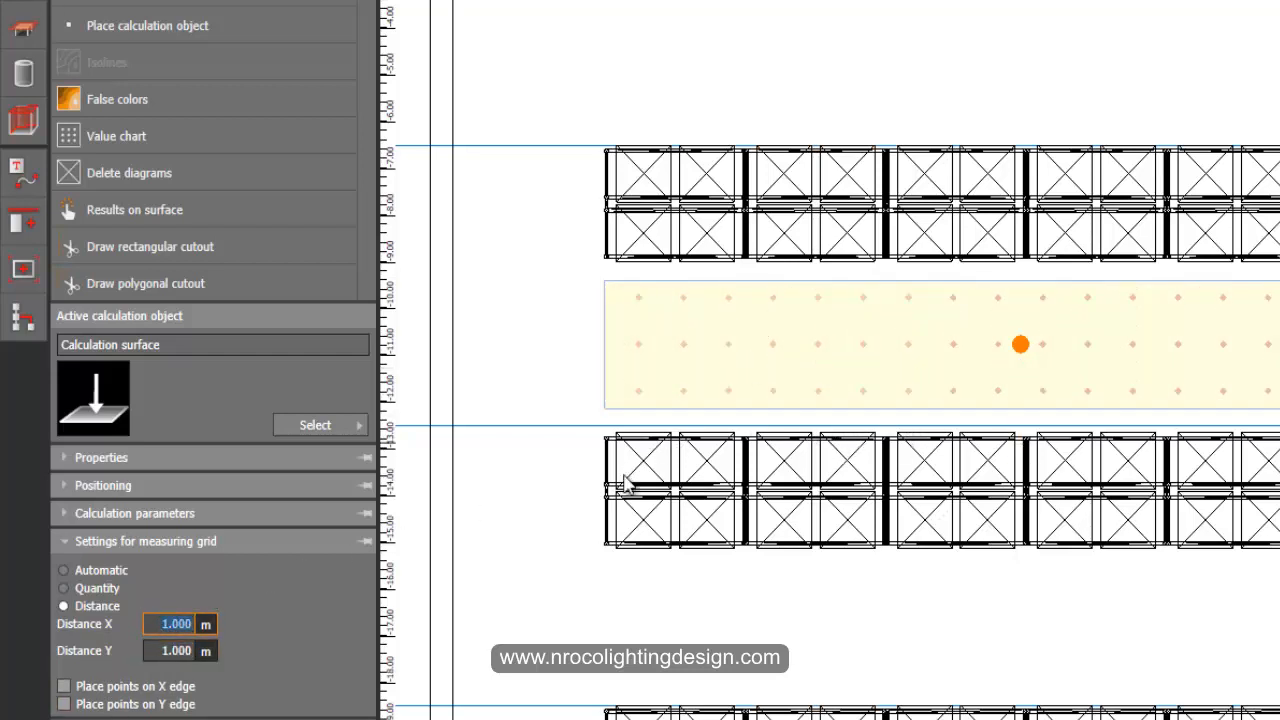
{"action": "scroll", "scroll_direction": "up", "scroll_amount": 3}
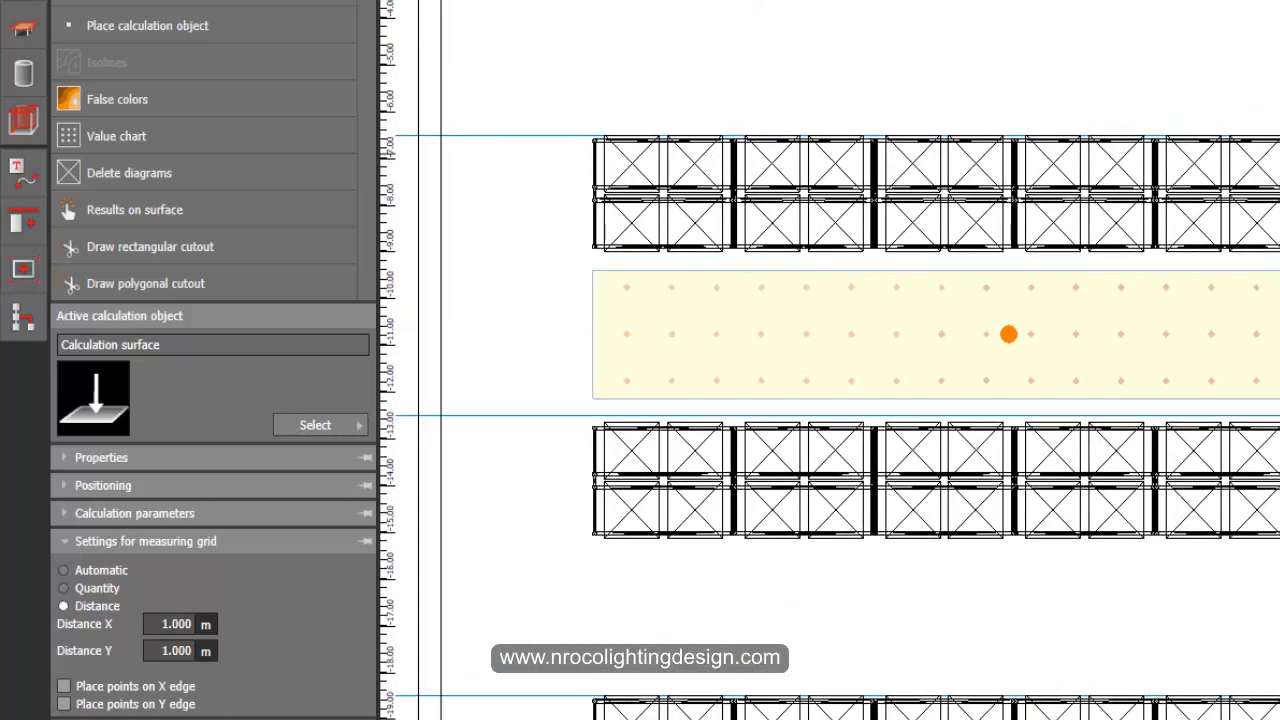
{"action": "mouse_move", "coordinate": [136, 104]}
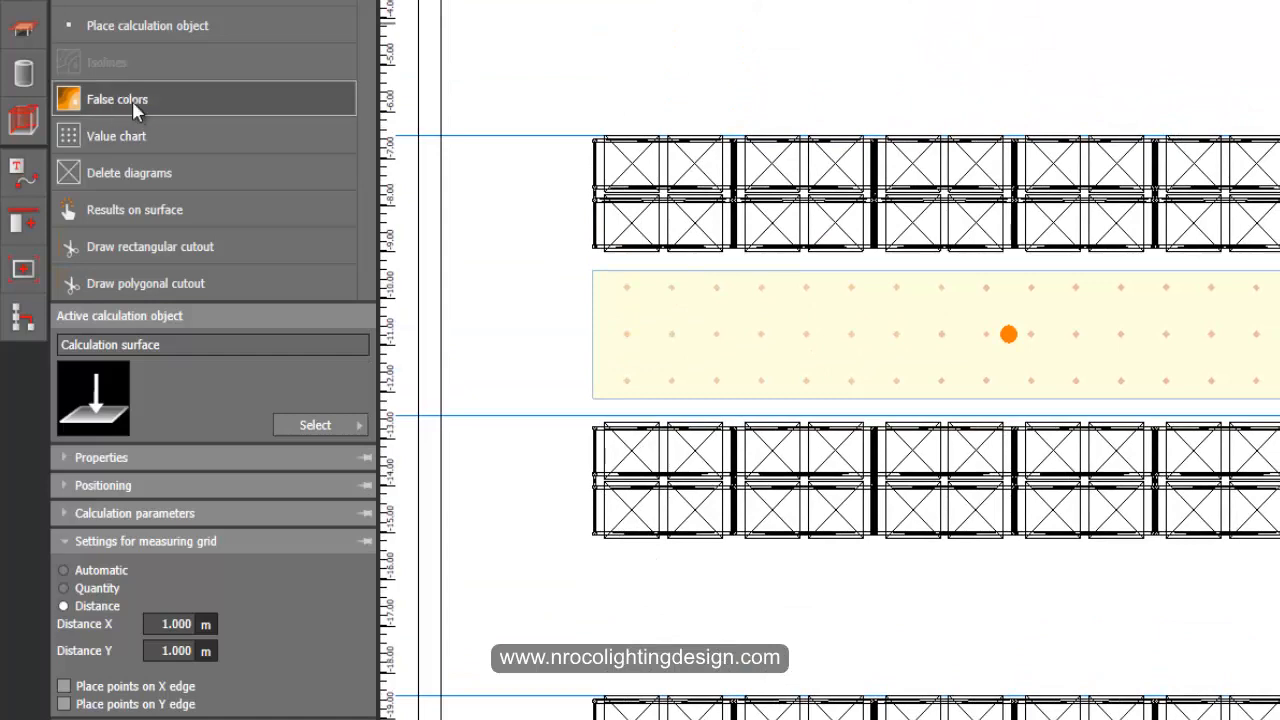
{"action": "mouse_move", "coordinate": [124, 144]}
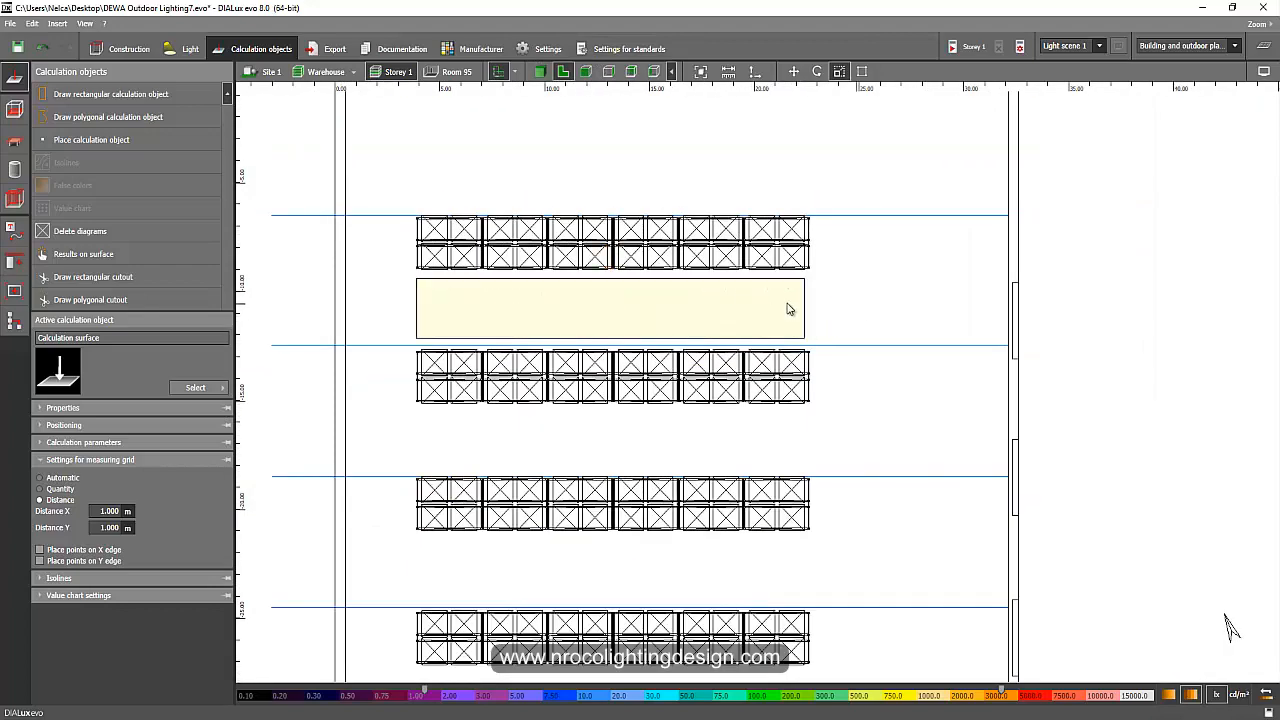
Add a second calculation surface rotated 90° and stretched up to cover the rack faces
{"action": "left_click", "coordinate": [610, 308]}
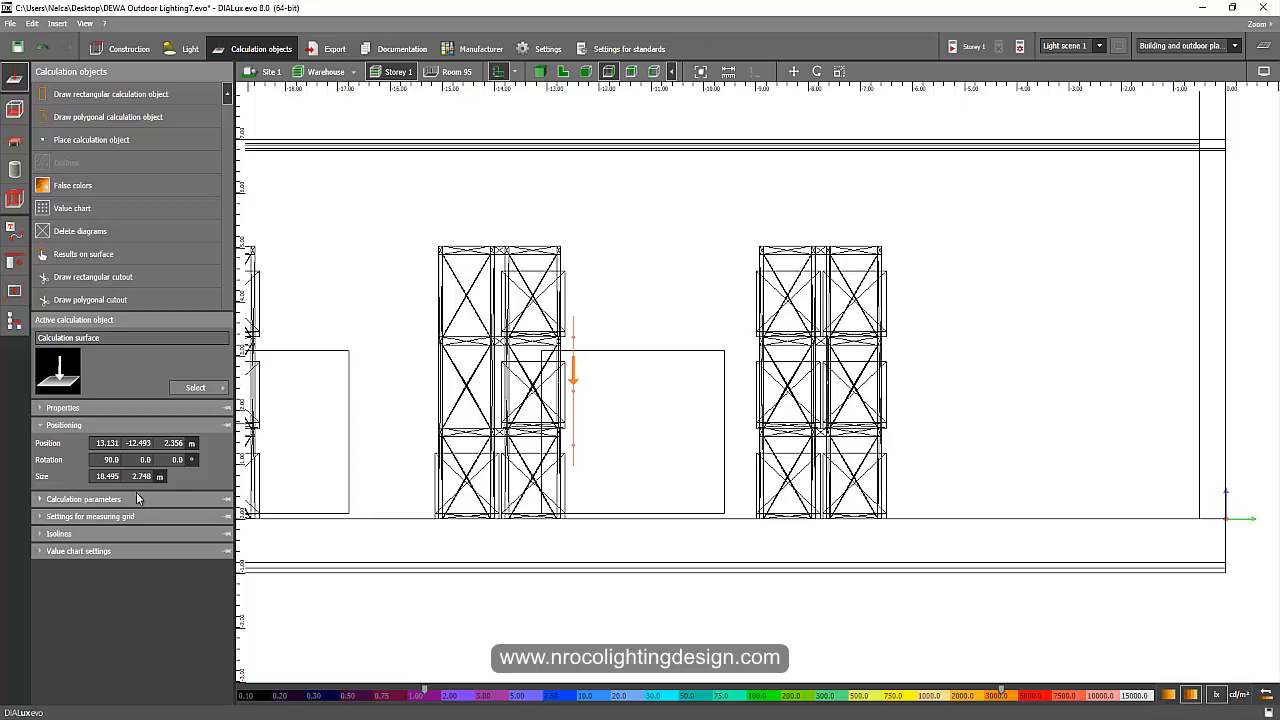
{"action": "mouse_move", "coordinate": [584, 60]}
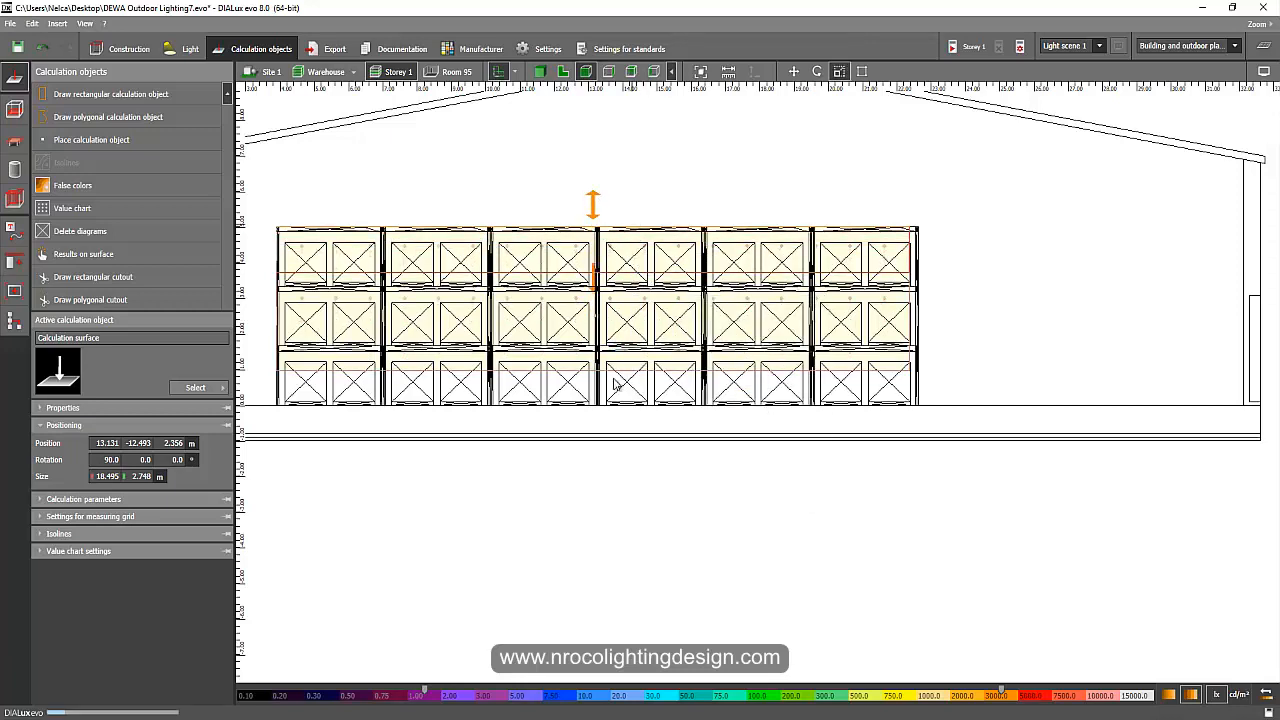
{"action": "left_click_drag", "start_coordinate": [592, 204], "coordinate": [592, 410]}
{"action": "type", "text": "18.000"}
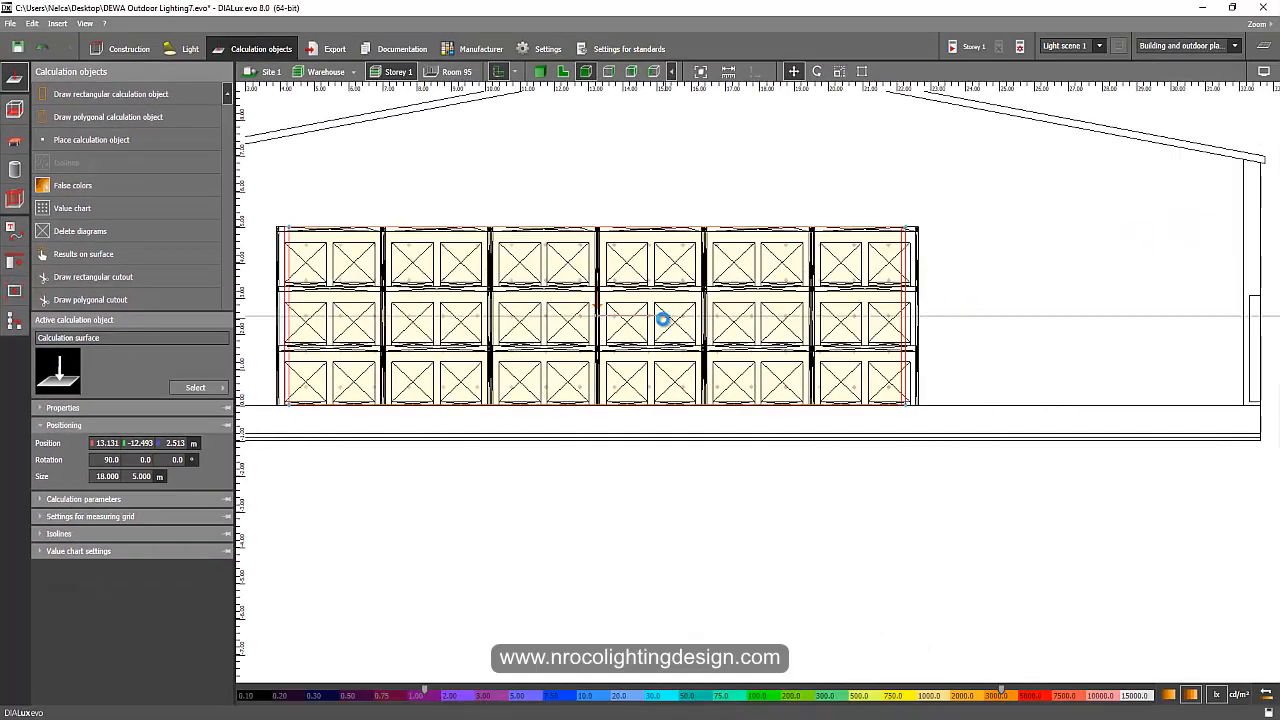
{"action": "mouse_move", "coordinate": [530, 104]}
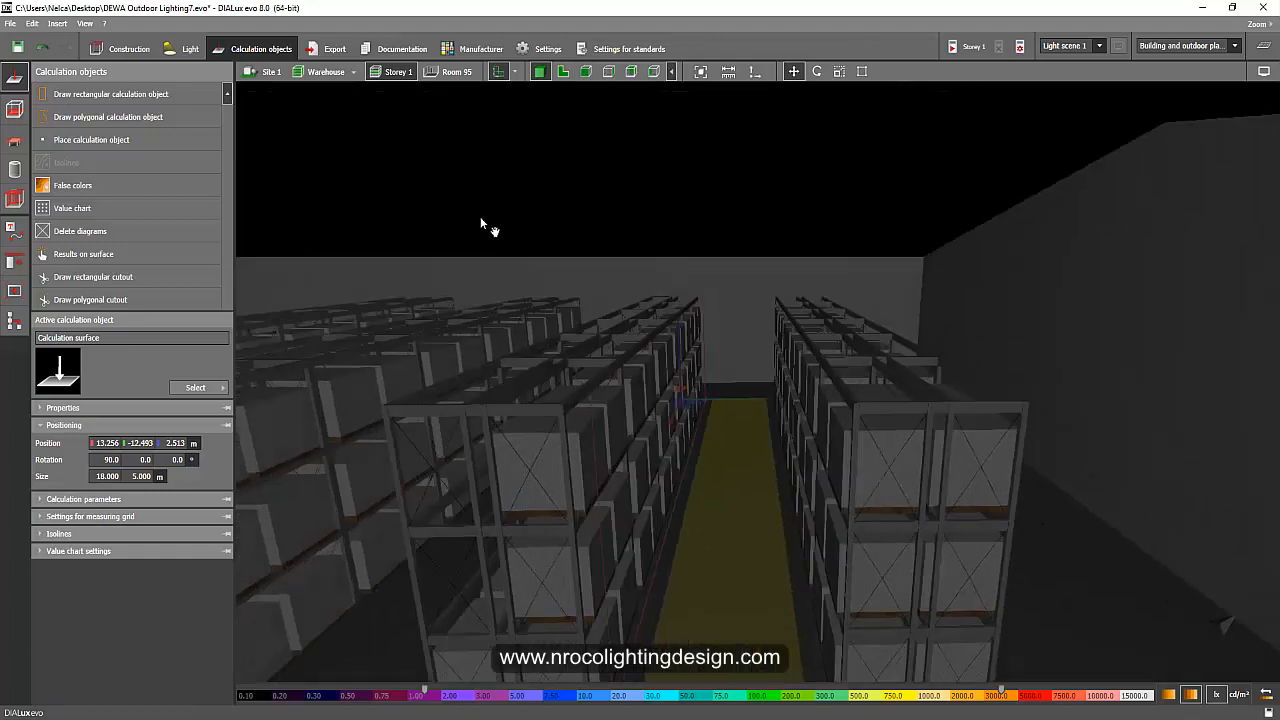
Drag the vertical surface to the rack edge beside the corridor and check it in 3D
{"action": "left_click_drag", "start_coordinate": [490, 224], "coordinate": [430, 280]}
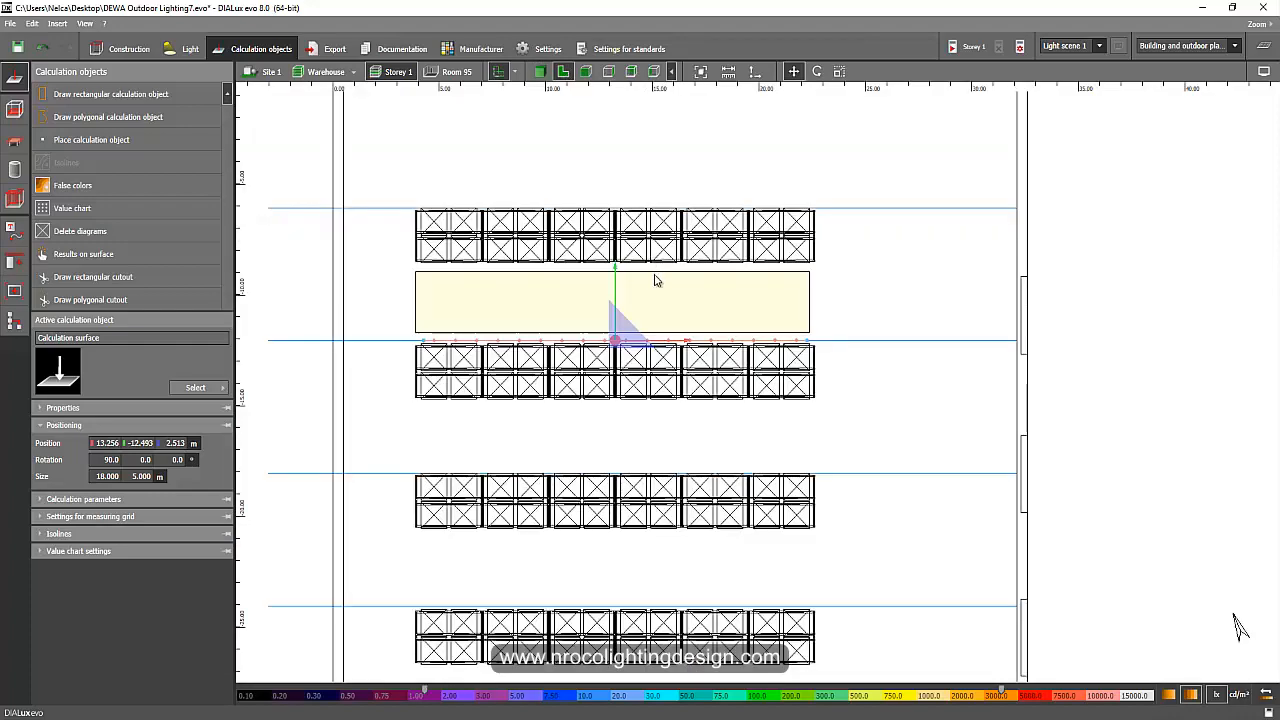
{"action": "right_click", "coordinate": [614, 340]}
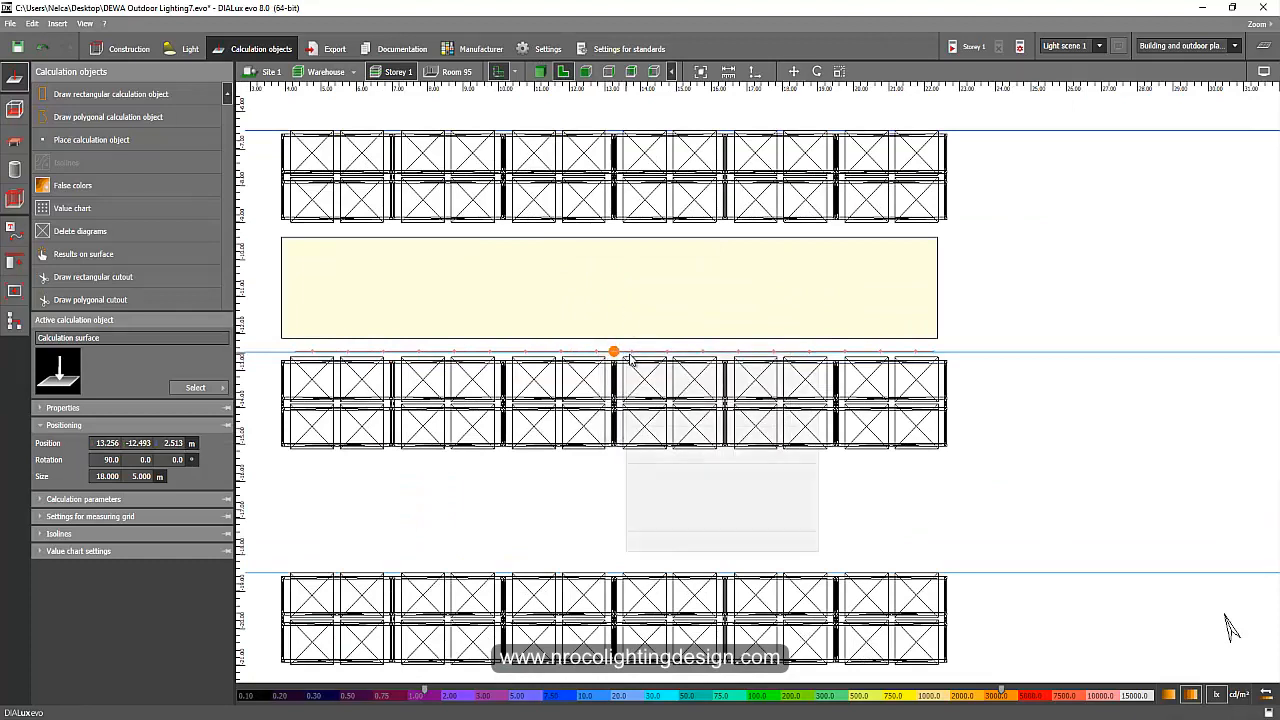
{"action": "left_click_drag", "start_coordinate": [614, 352], "coordinate": [614, 230]}
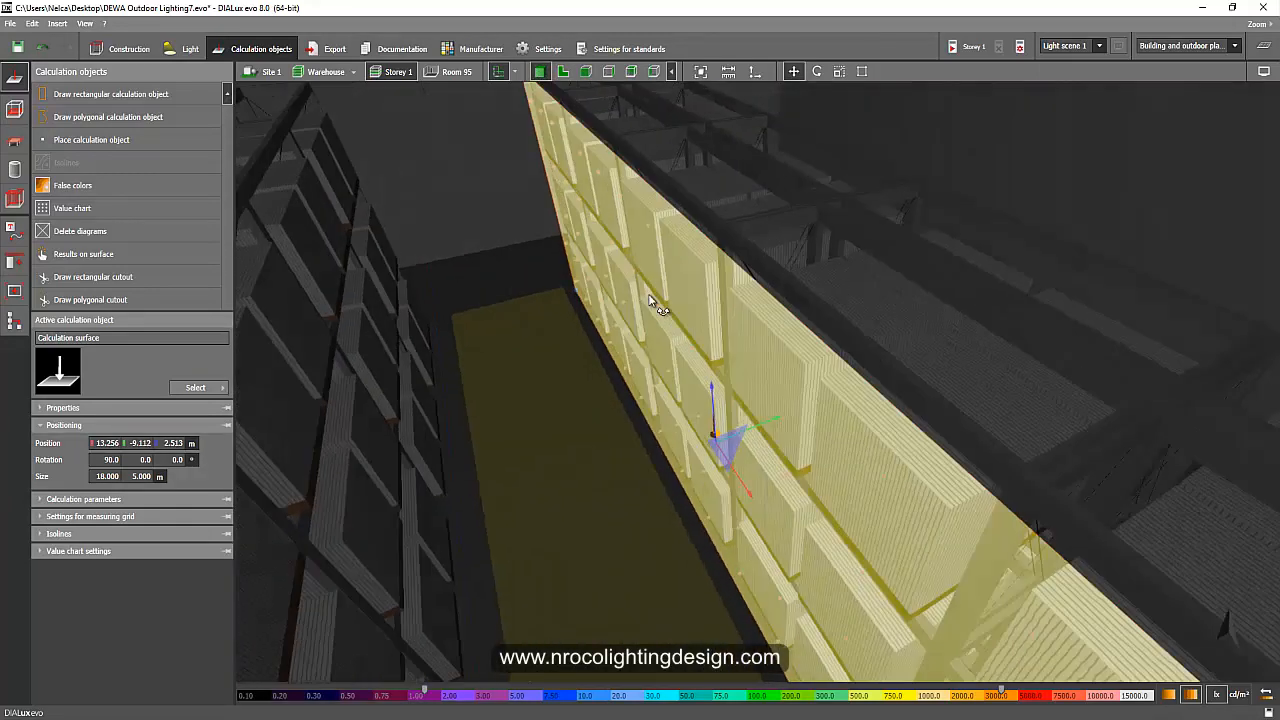
{"action": "left_click_drag", "start_coordinate": [650, 304], "coordinate": [596, 474]}
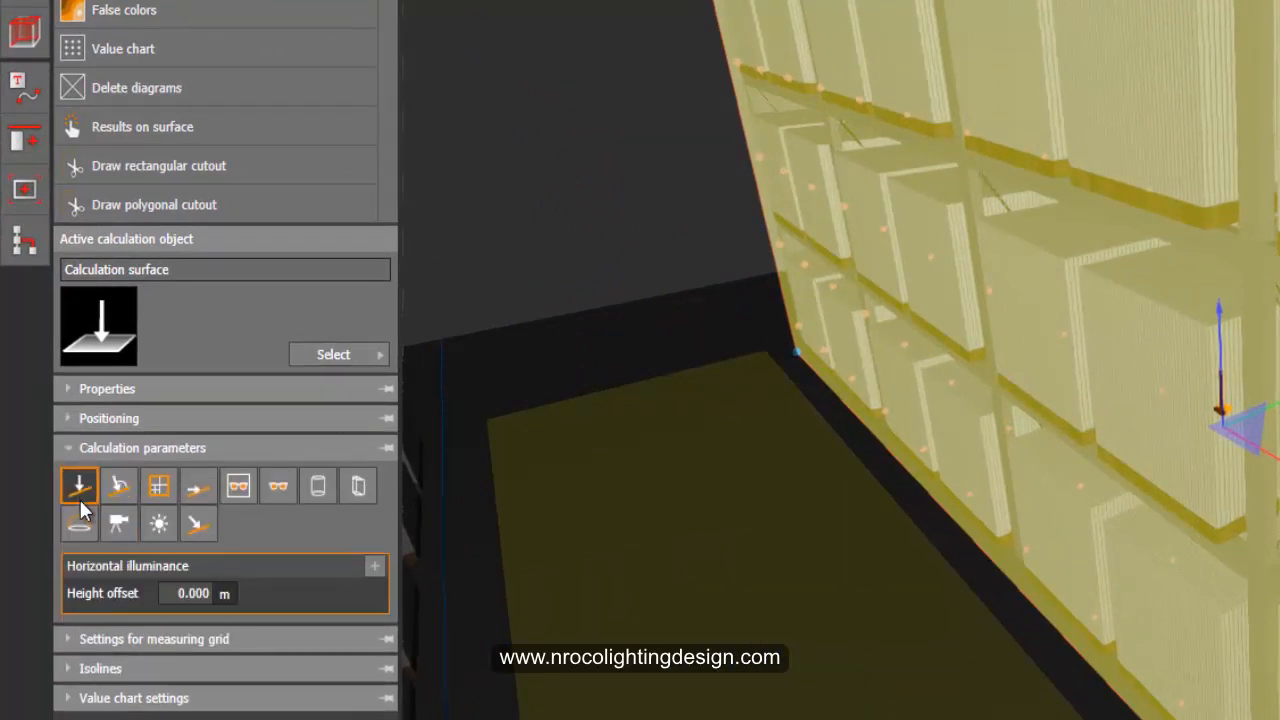
{"action": "mouse_move", "coordinate": [198, 488]}
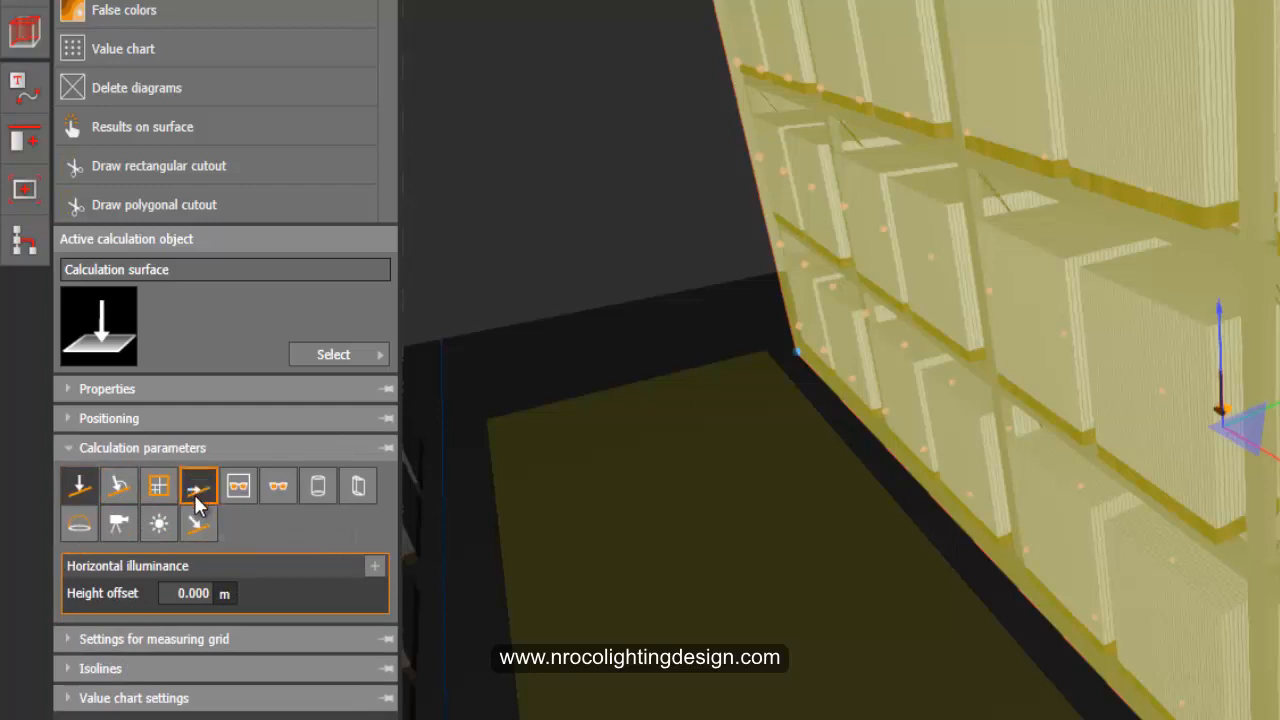
Switch the rack-face surface to calculate vertical illuminance and check it along the rack
{"action": "left_click", "coordinate": [80, 486]}
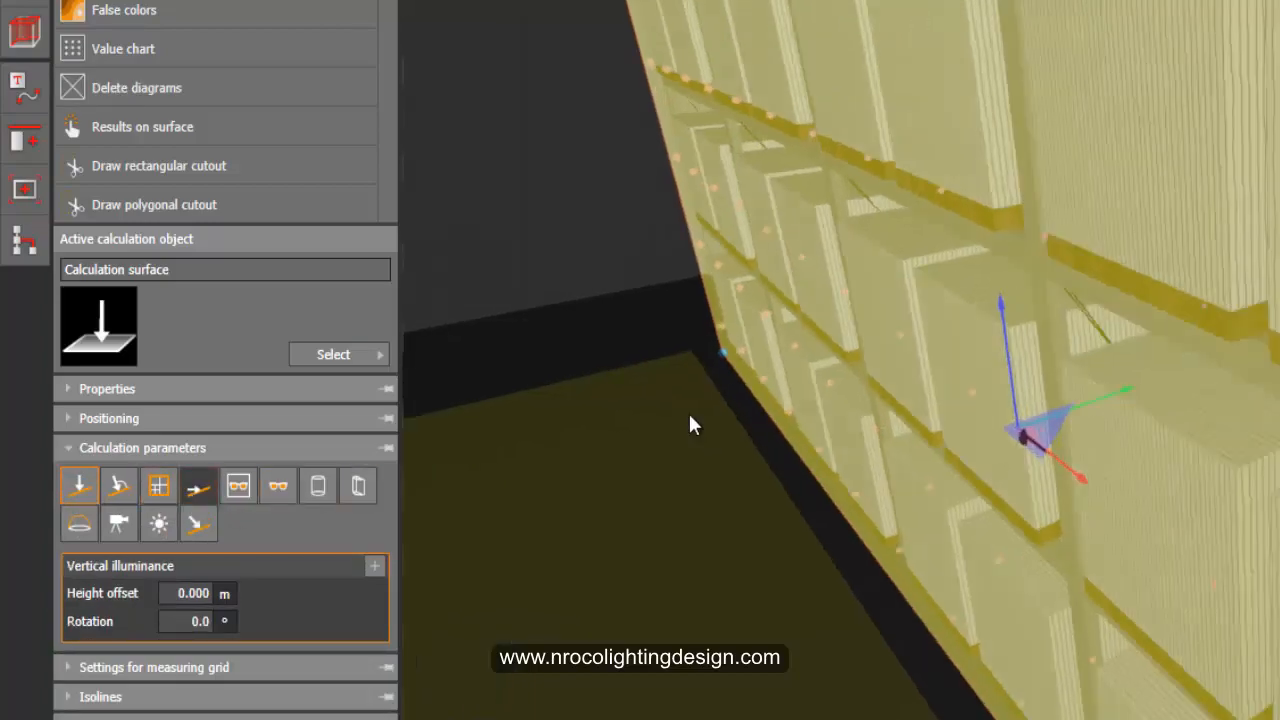
{"action": "left_click_drag", "start_coordinate": [696, 424], "coordinate": [1184, 618]}
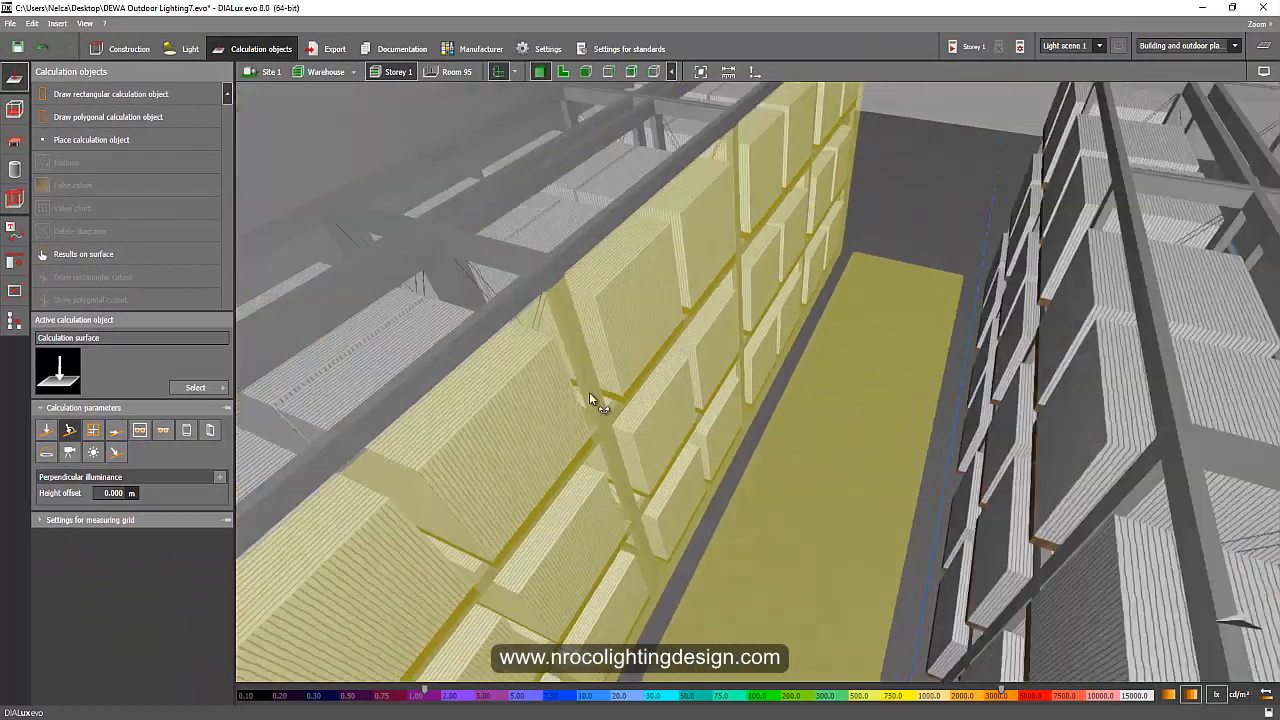
Rotate the rack-face surface's vertical illuminance direction to 270° facing the corridor, checking the view down the aisle
{"action": "left_click_drag", "start_coordinate": [590, 400], "coordinate": [1056, 330]}
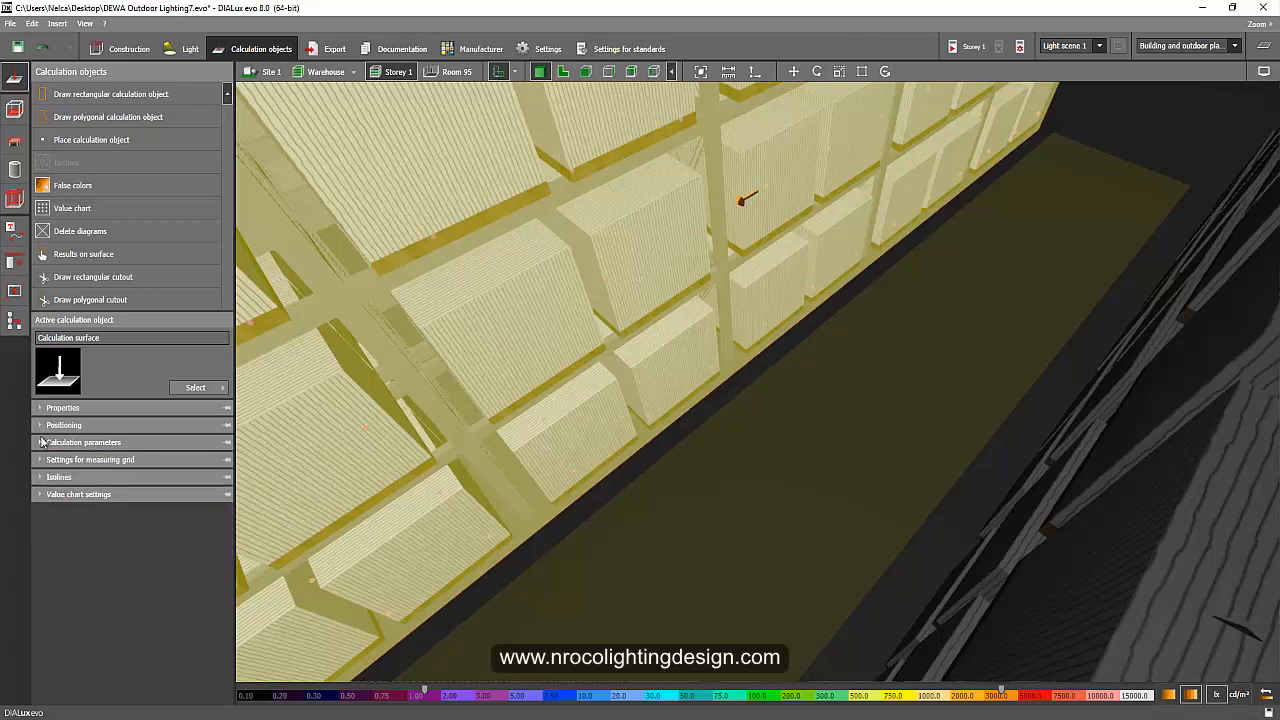
{"action": "left_click", "coordinate": [84, 442]}
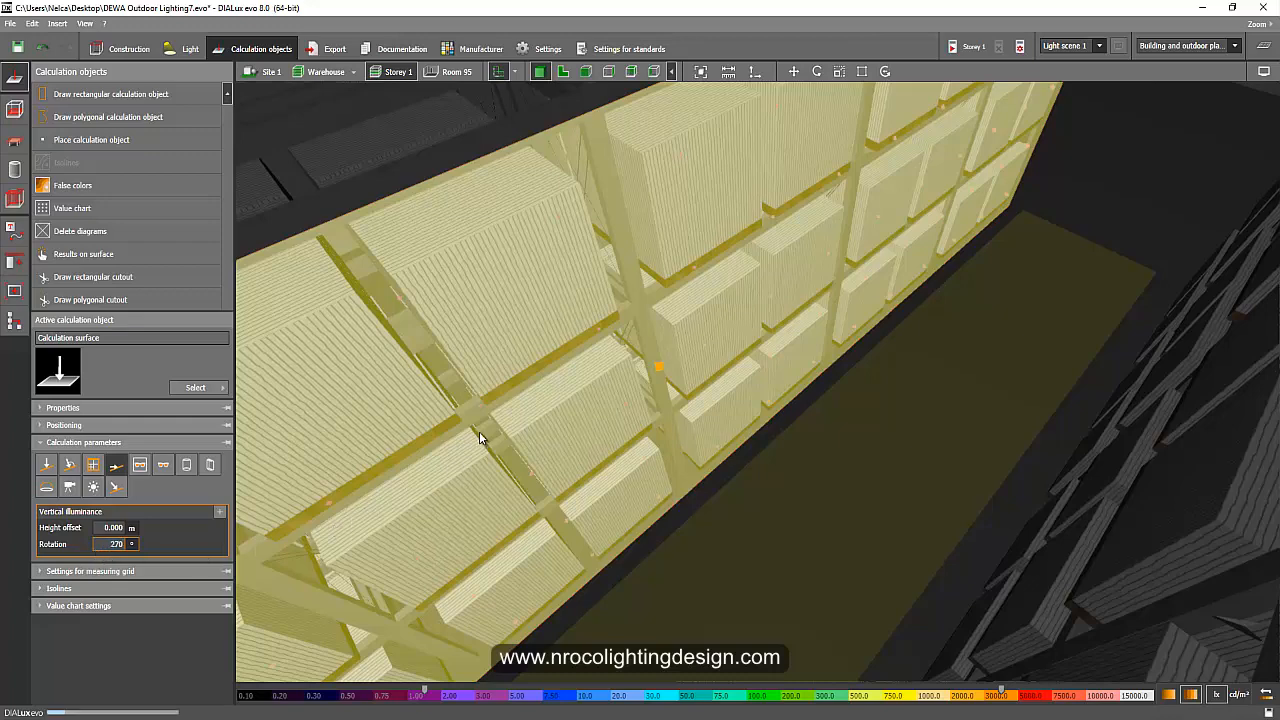
{"action": "left_click_drag", "start_coordinate": [480, 438], "coordinate": [776, 310]}
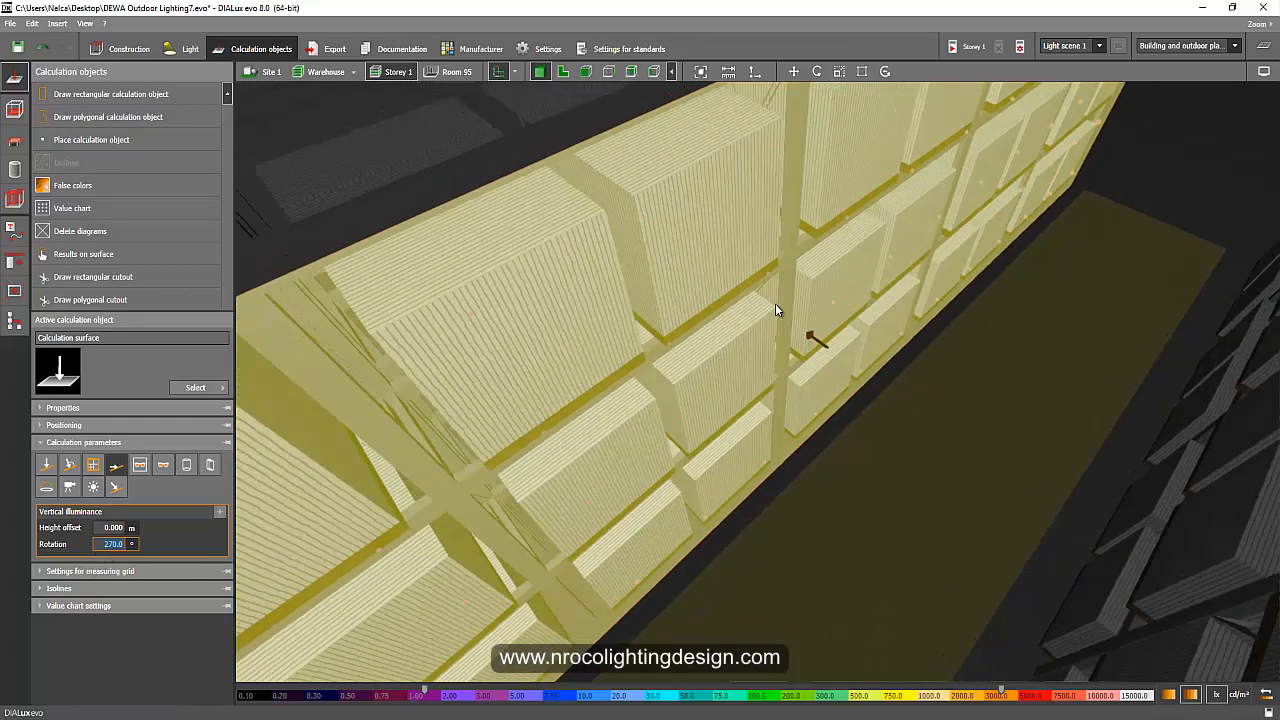
{"action": "left_click_drag", "start_coordinate": [776, 310], "coordinate": [810, 344]}
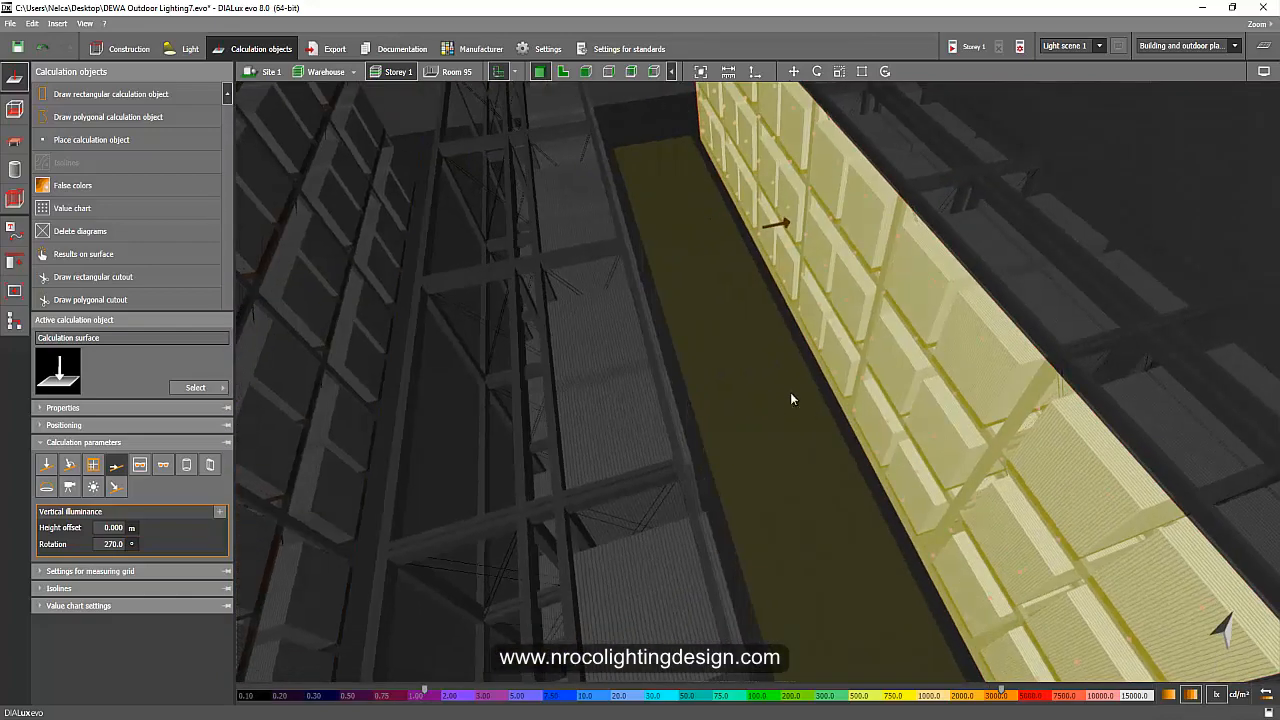
{"action": "left_click_drag", "start_coordinate": [792, 398], "coordinate": [394, 466]}
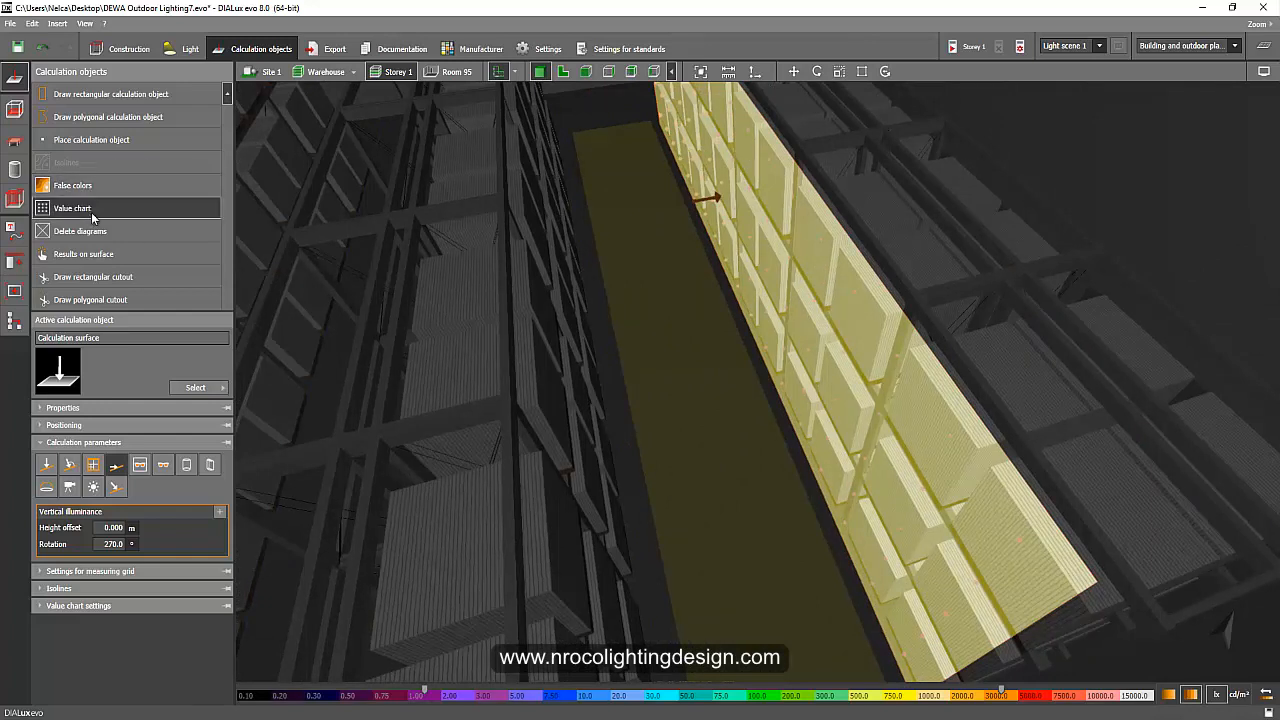
{"action": "left_click_drag", "start_coordinate": [700, 300], "coordinate": [450, 328]}
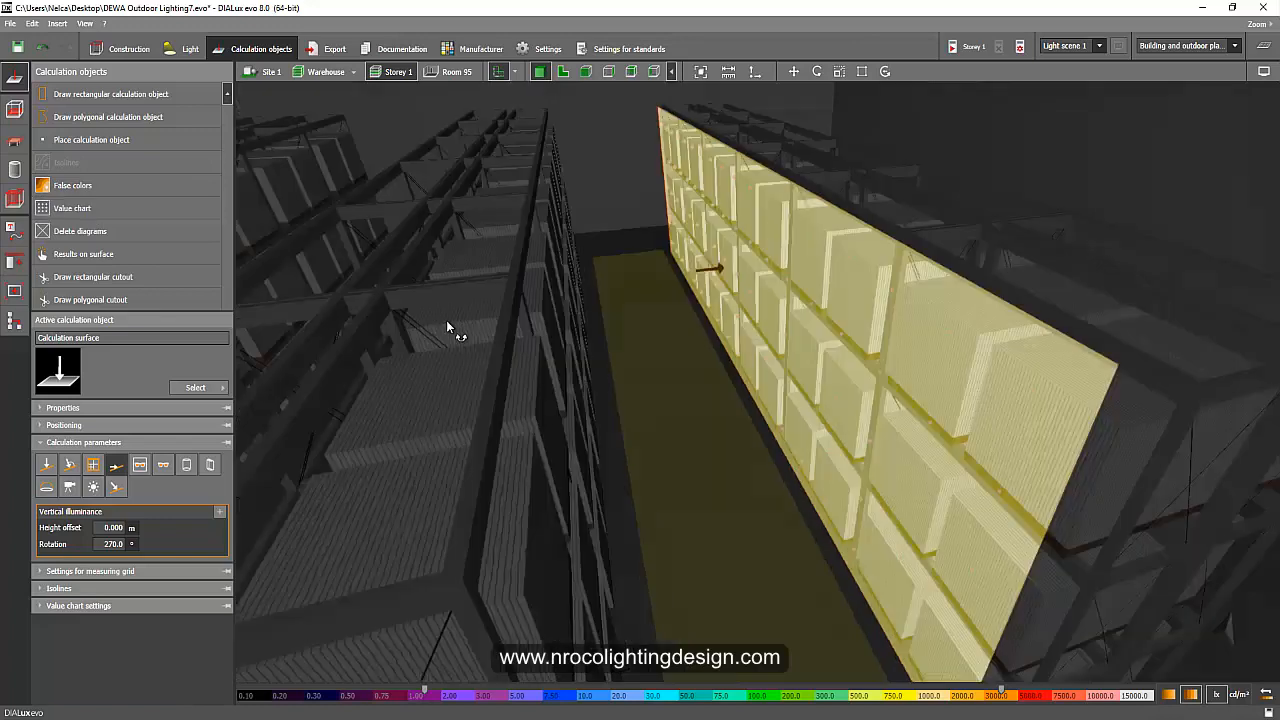
{"action": "left_click_drag", "start_coordinate": [448, 328], "coordinate": [680, 508]}
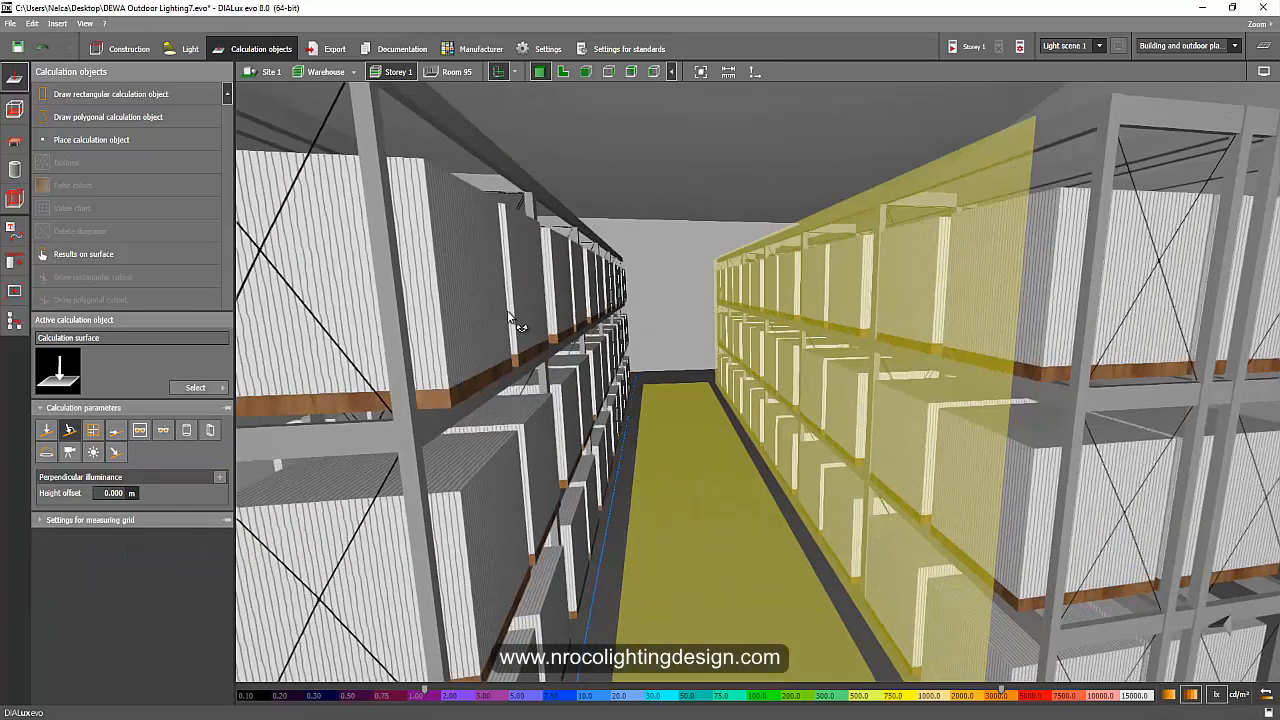
{"action": "left_click_drag", "start_coordinate": [510, 320], "coordinate": [548, 378]}
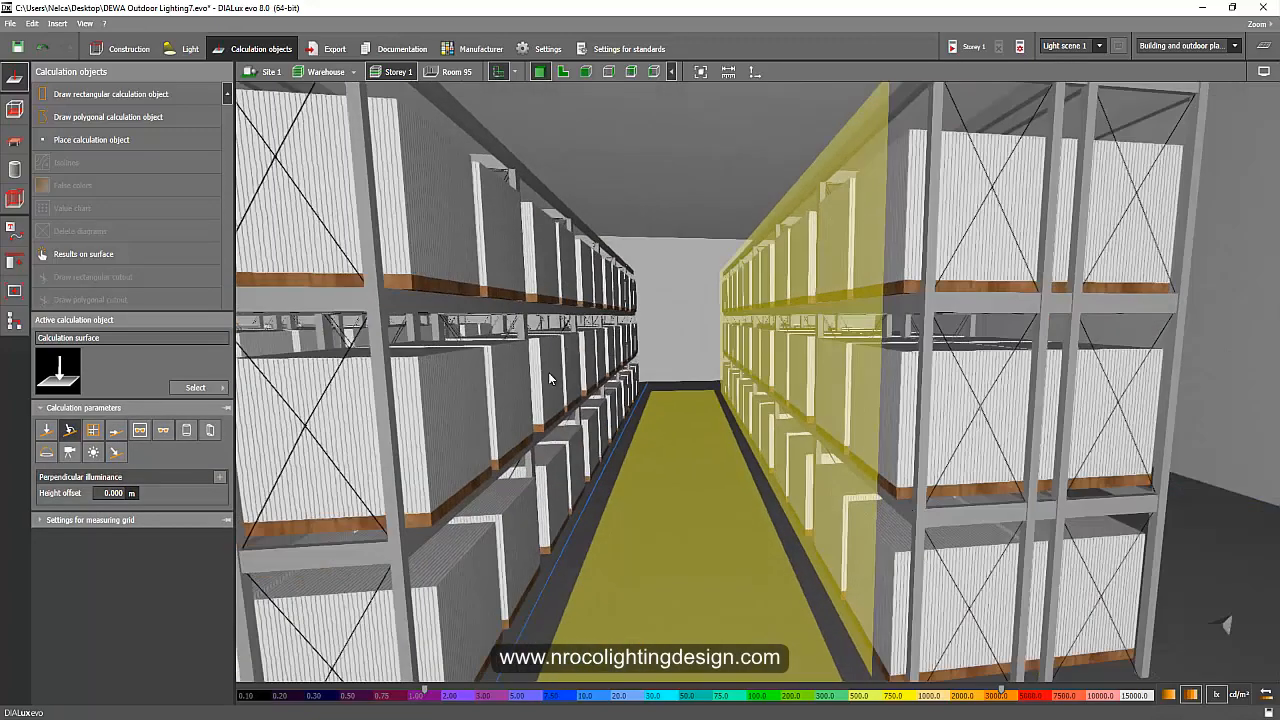